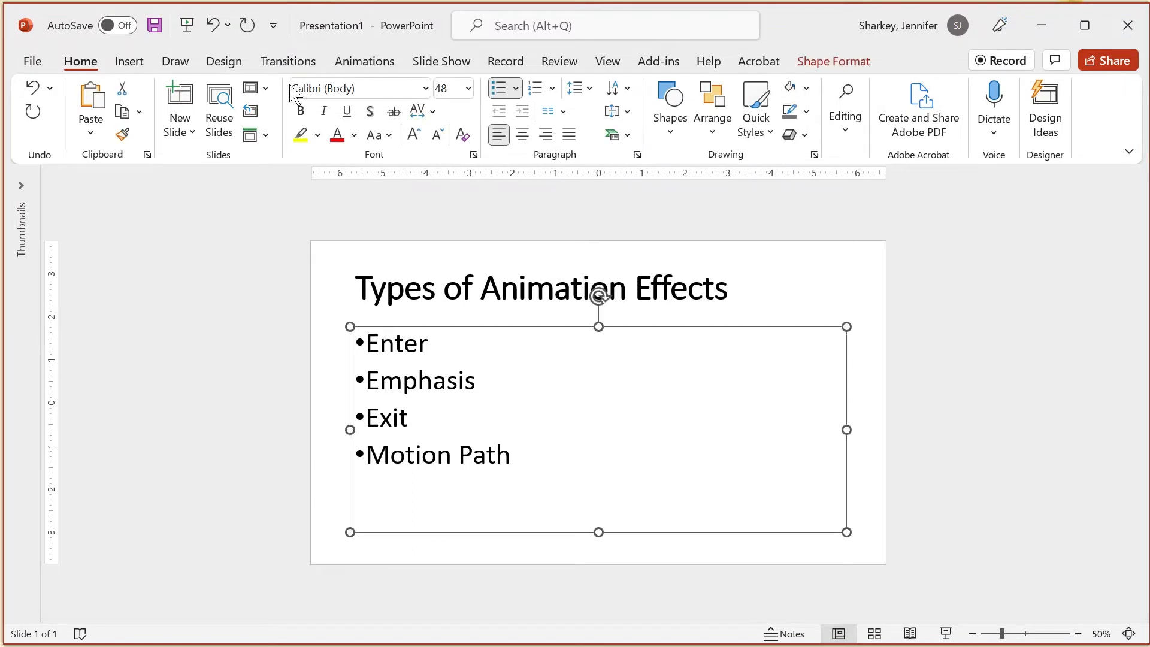
Apply a Fly In entrance animation to the four bullet points and replay its preview.
click(364, 61)
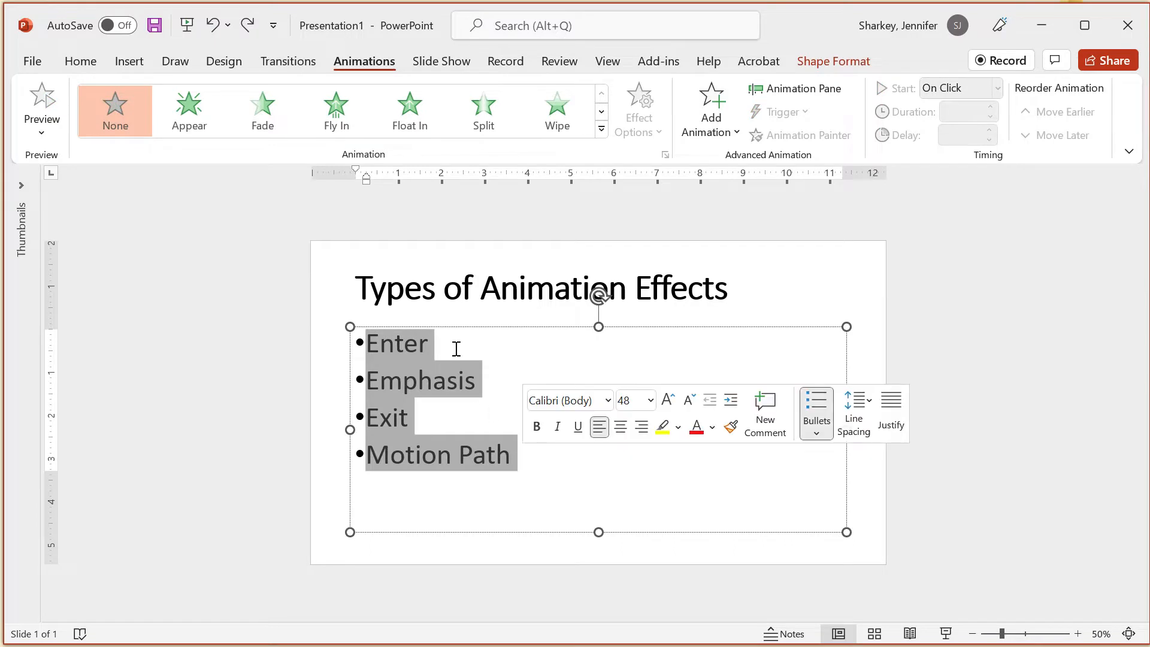
click(336, 110)
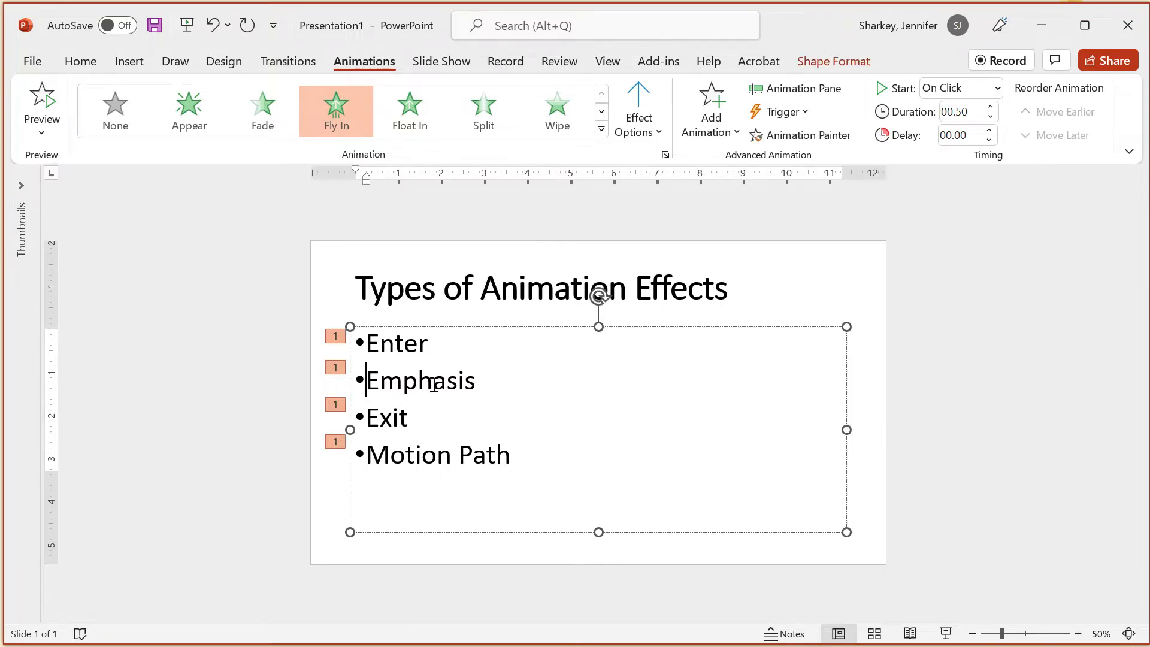
click(994, 88)
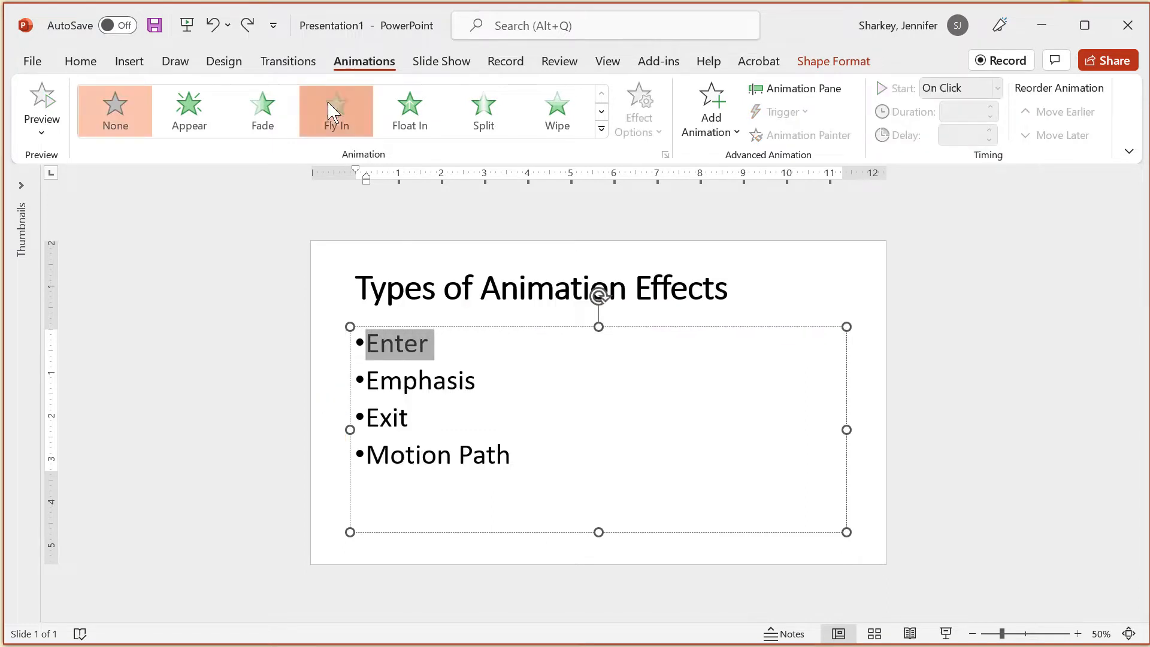
click(336, 111)
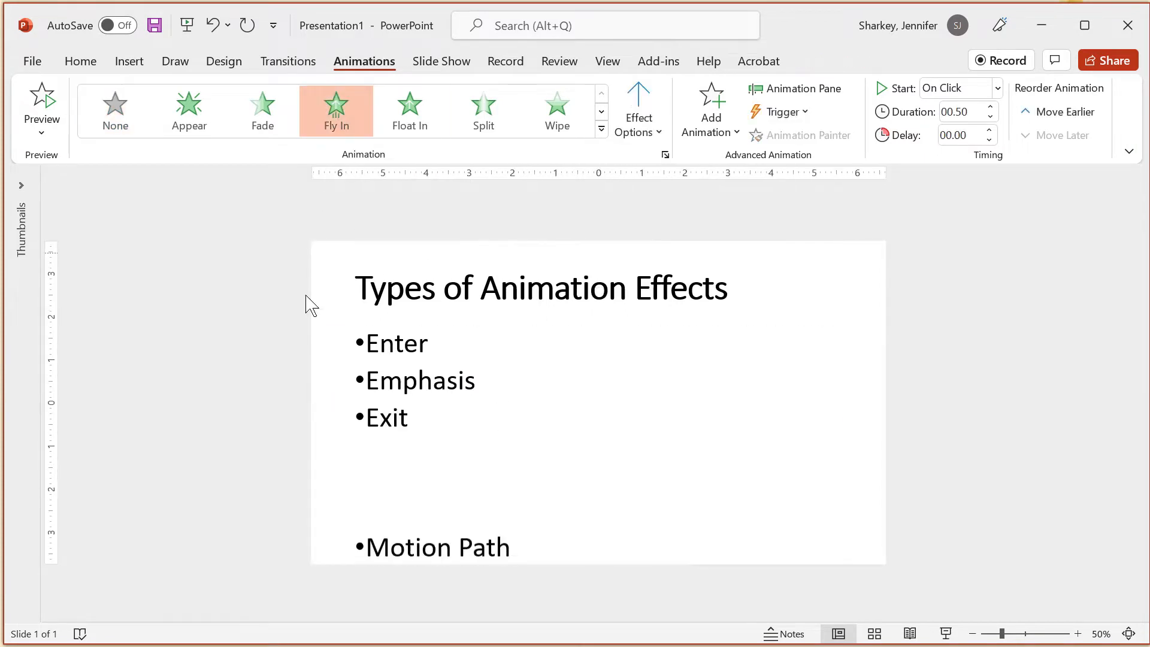
Start a new presentation with a blue circle slide and duplicate it.
click(287, 61)
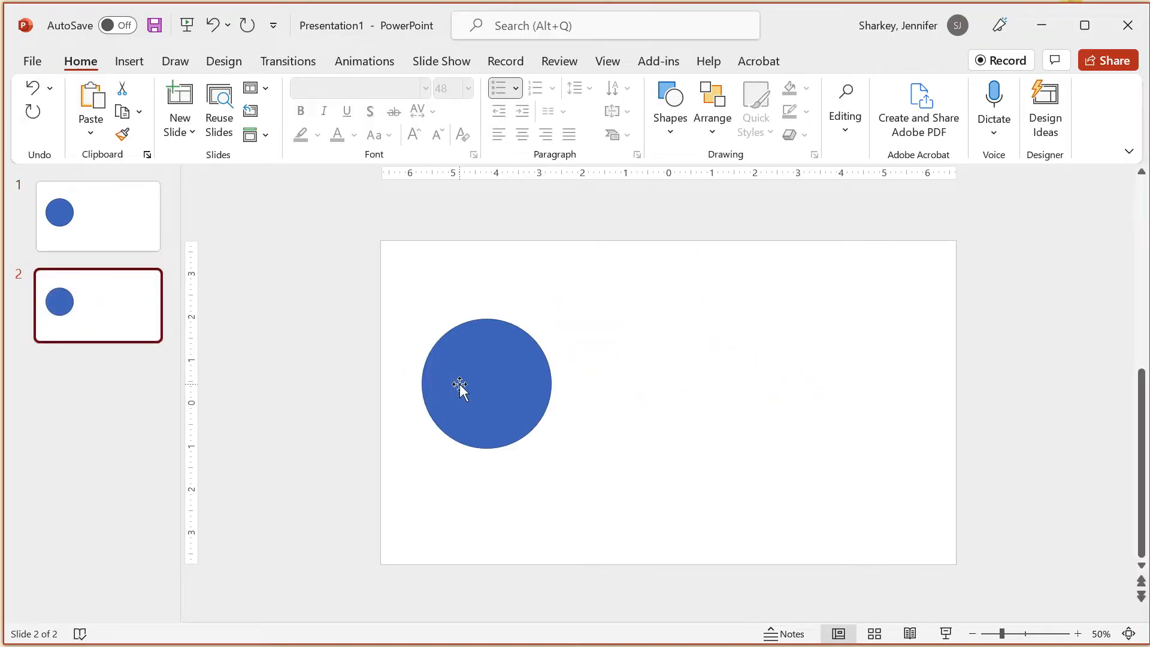
Drag slide 2's circle to the right side and apply the Morph transition.
drag(487, 385, 849, 384)
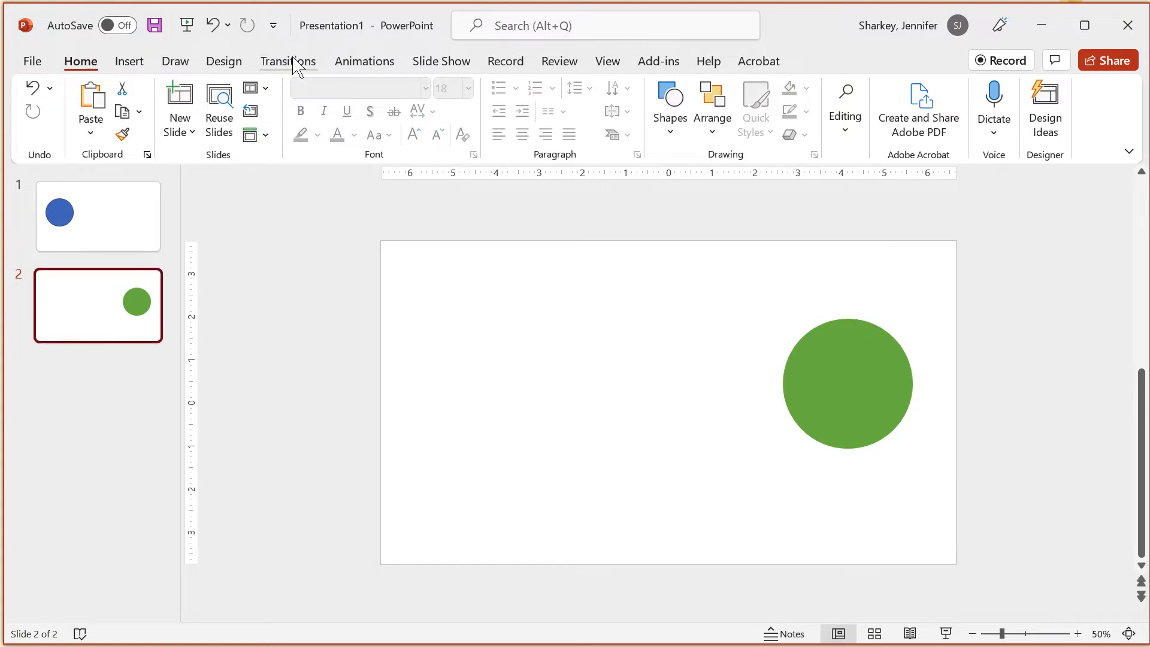
click(288, 62)
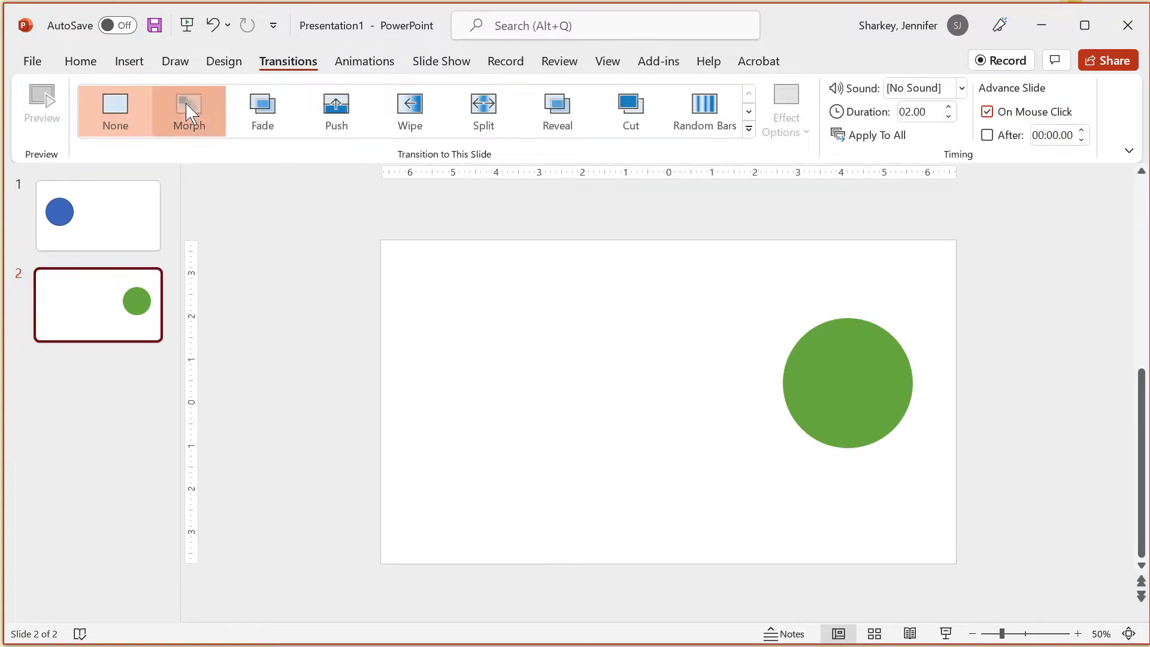
click(188, 110)
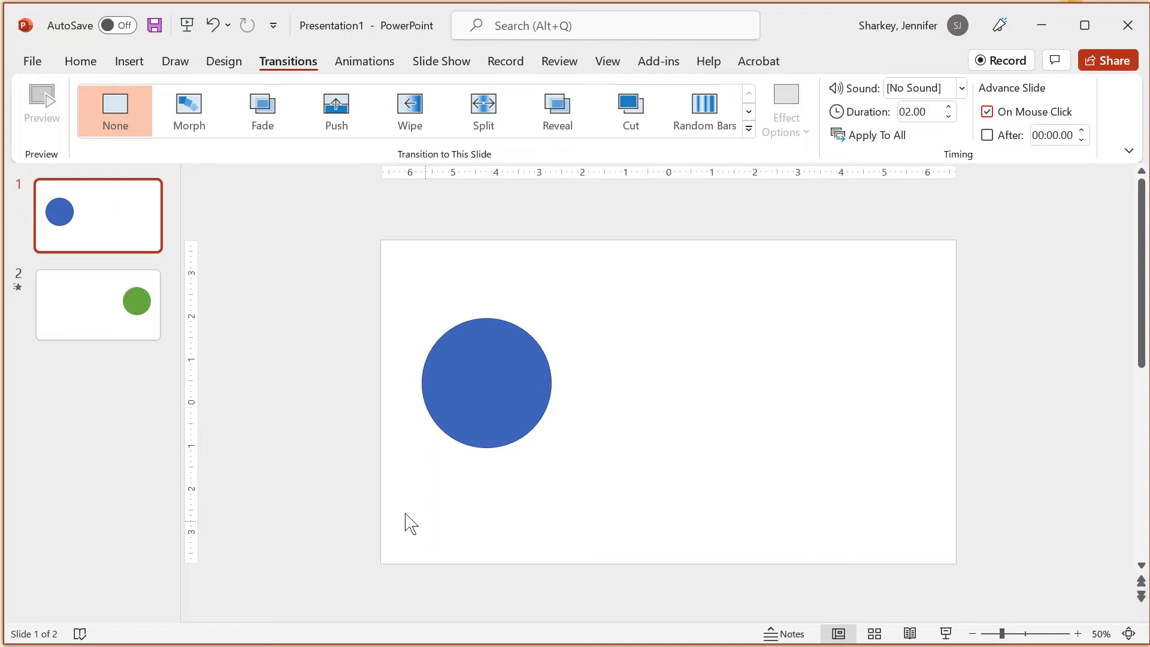
mouse_move(278, 487)
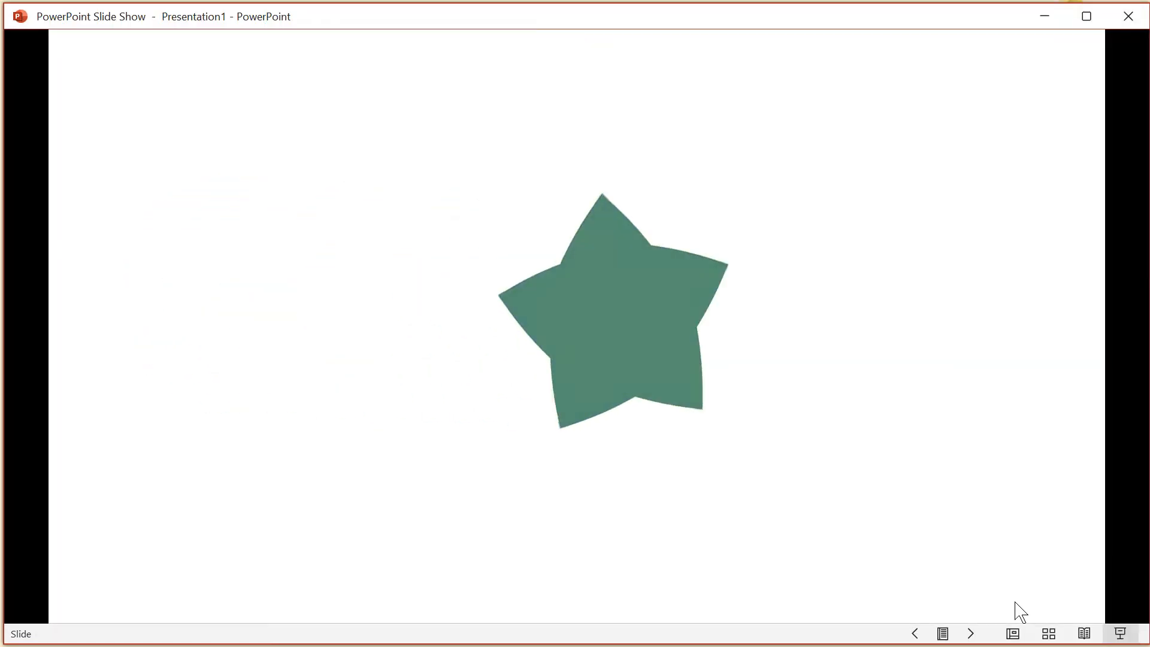
Play the show to the star slide, exit, open New Slide options, and return to slide 1.
click(970, 633)
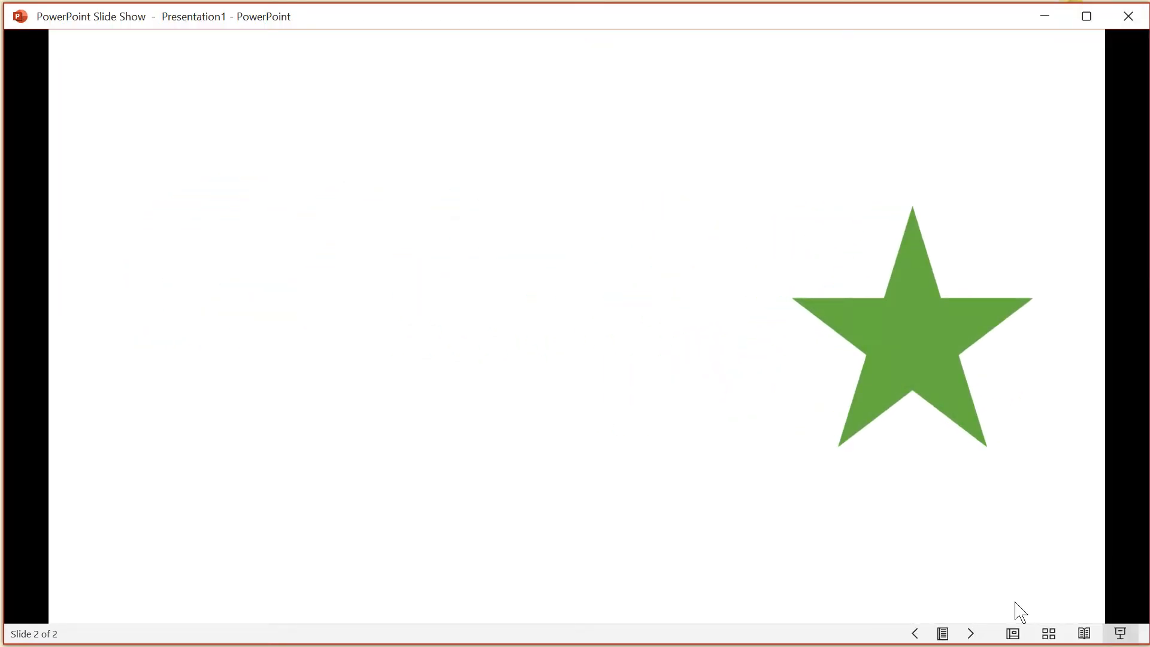
click(178, 110)
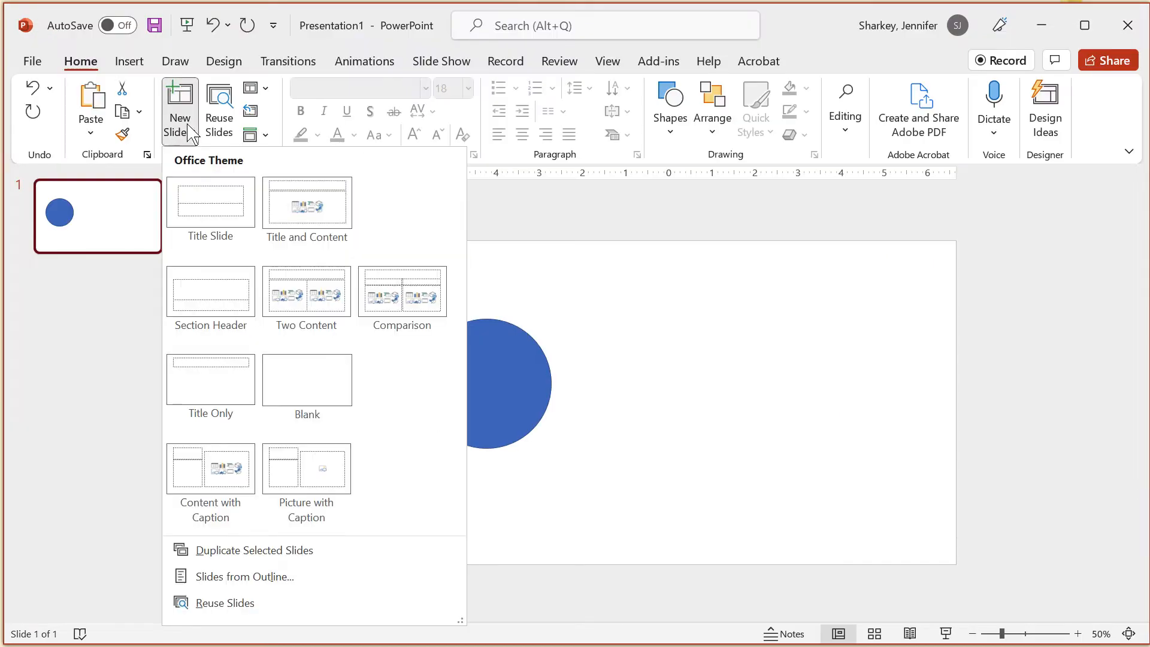
click(307, 379)
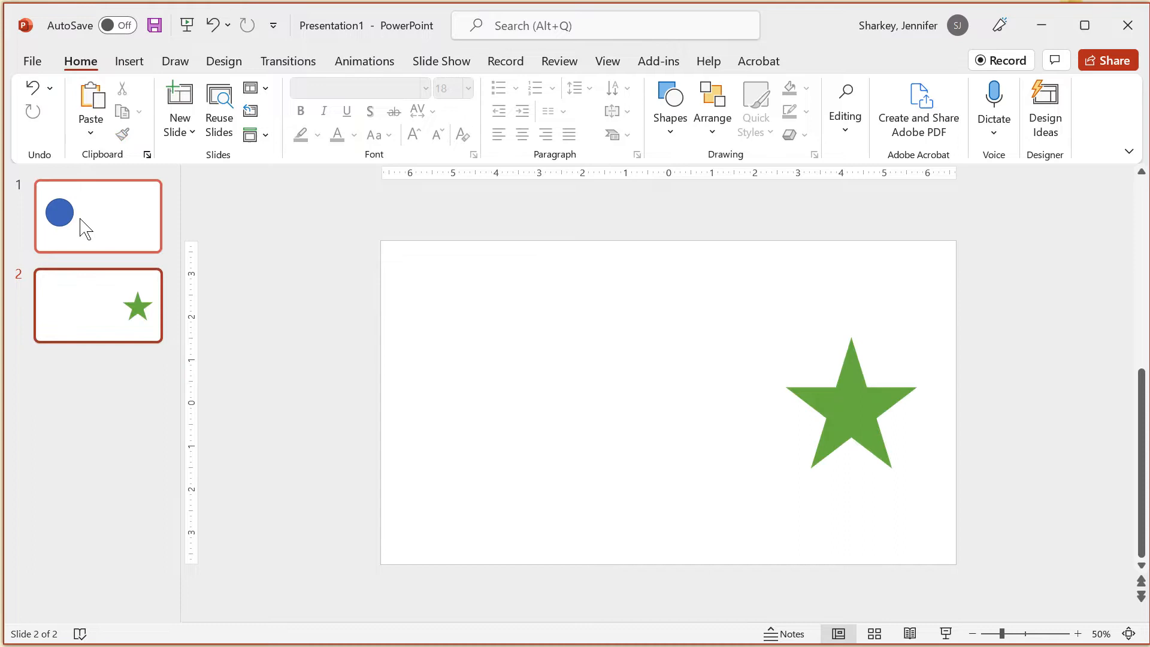
mouse_move(99, 220)
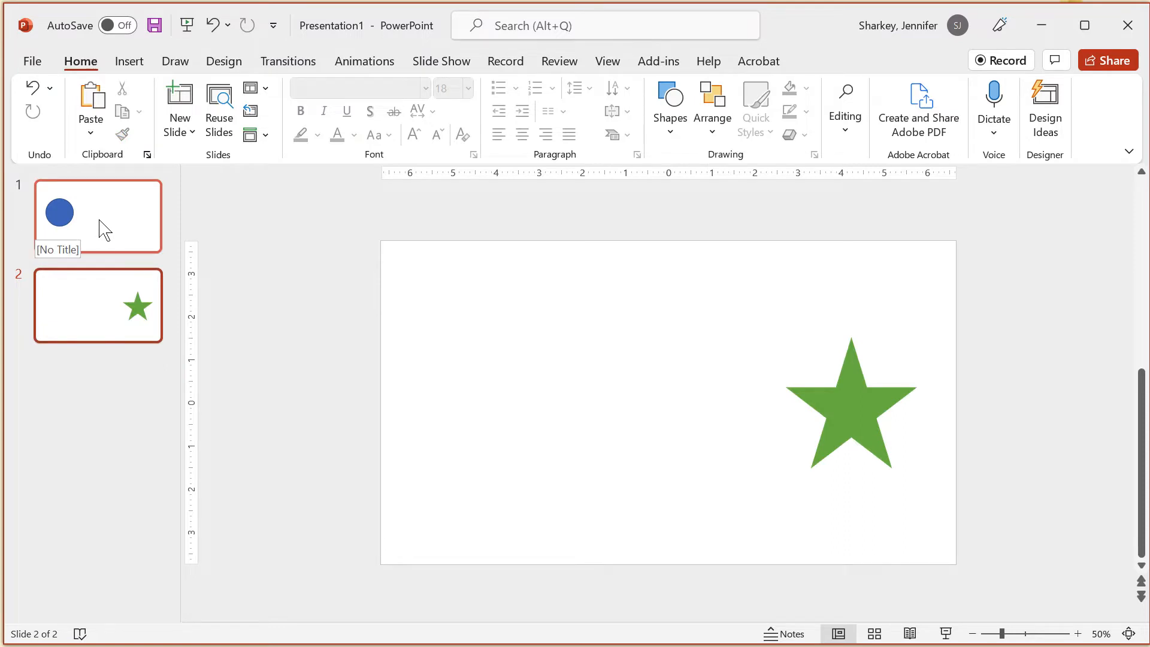
click(97, 216)
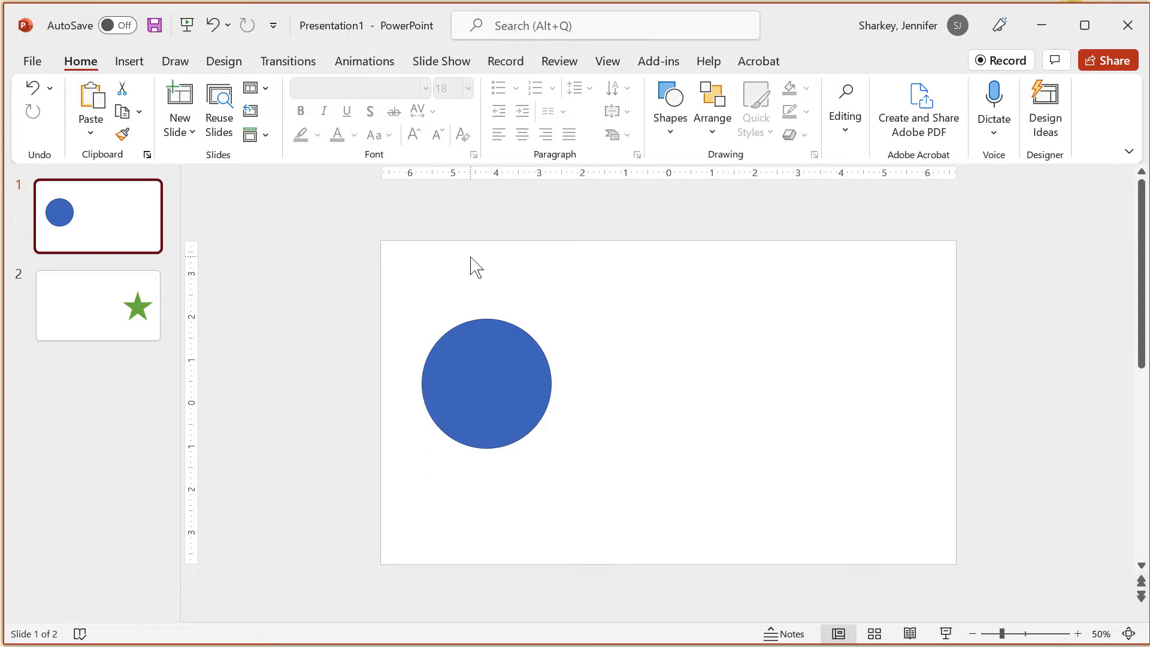
Select the blue circle and open the Selection Pane from the Shape Format tab.
click(487, 384)
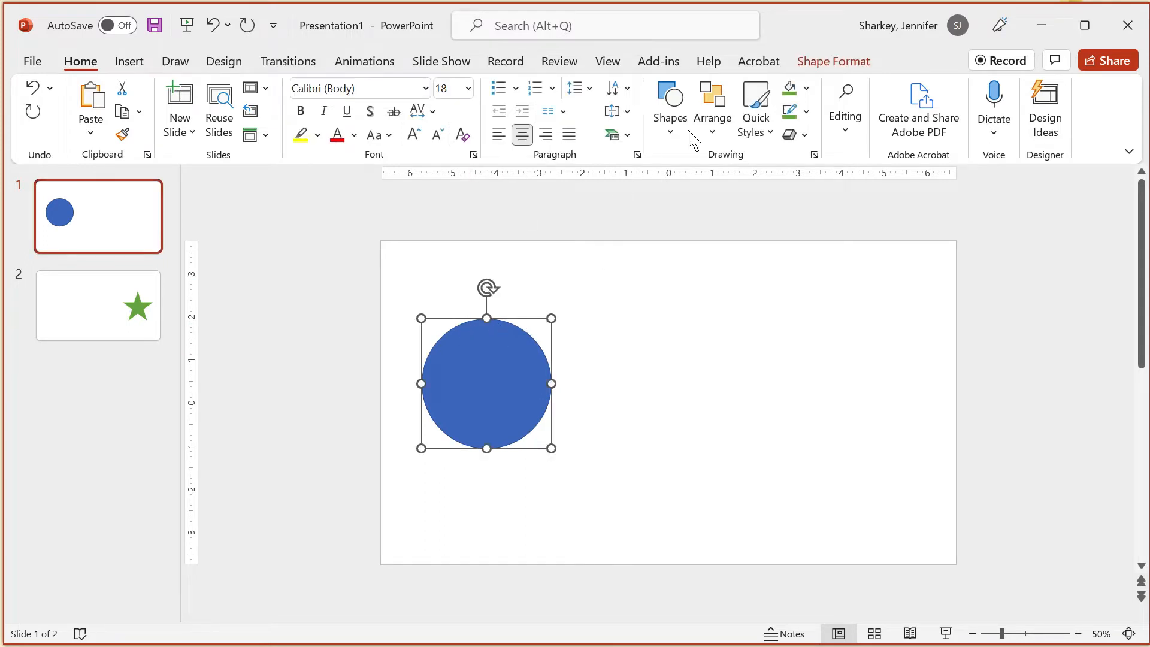
click(833, 61)
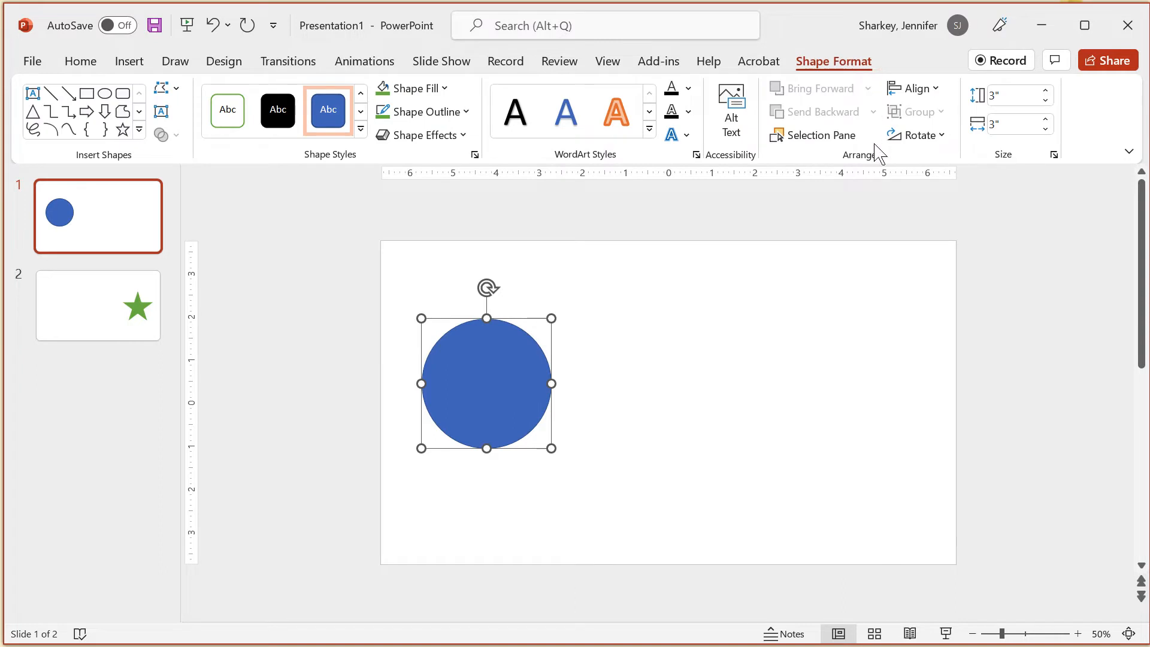
click(813, 135)
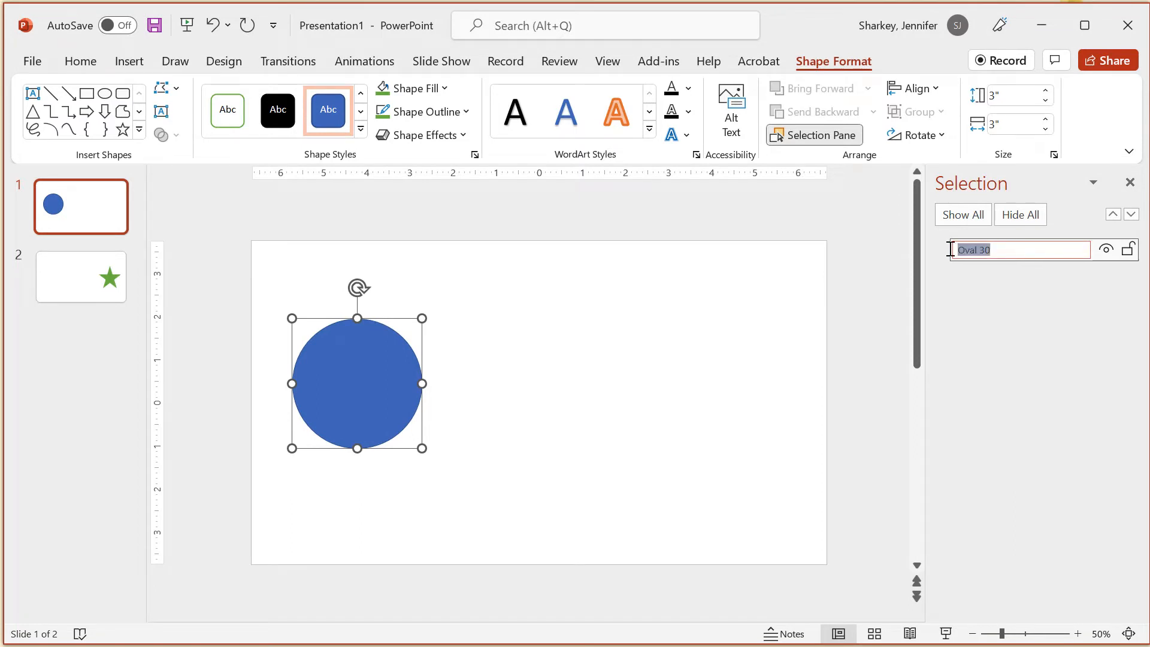
Rename the circle 'Oval 30' and slide 2's 'Star: 5 Points 1' to '!!morph1'.
text(!!m)
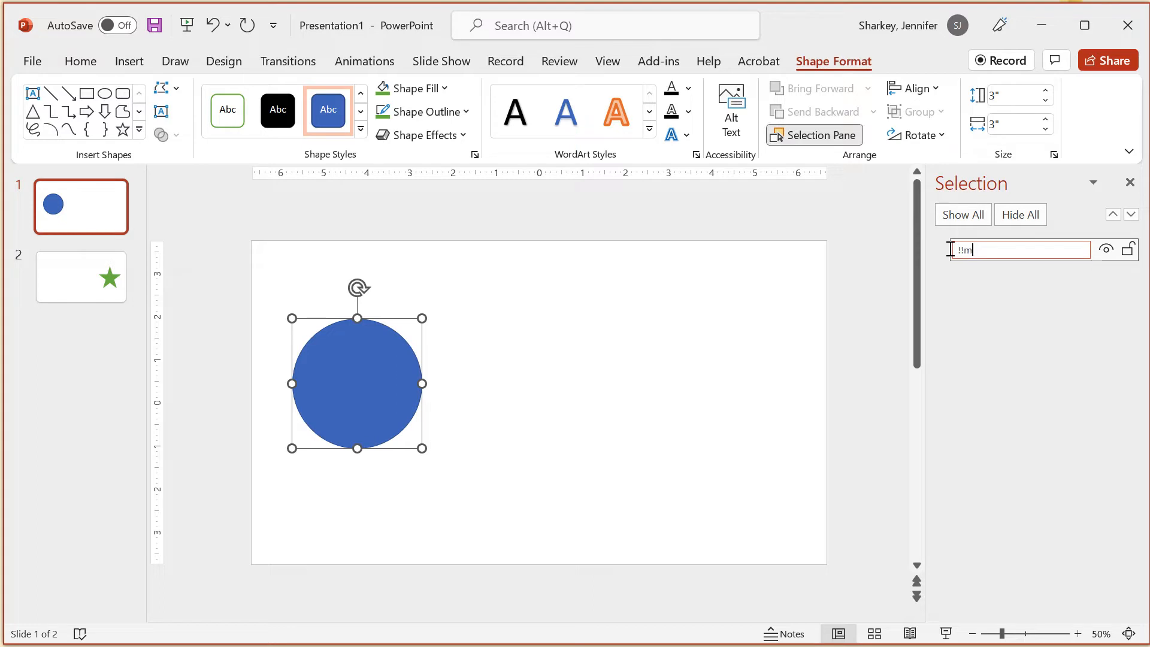
text(orph1)
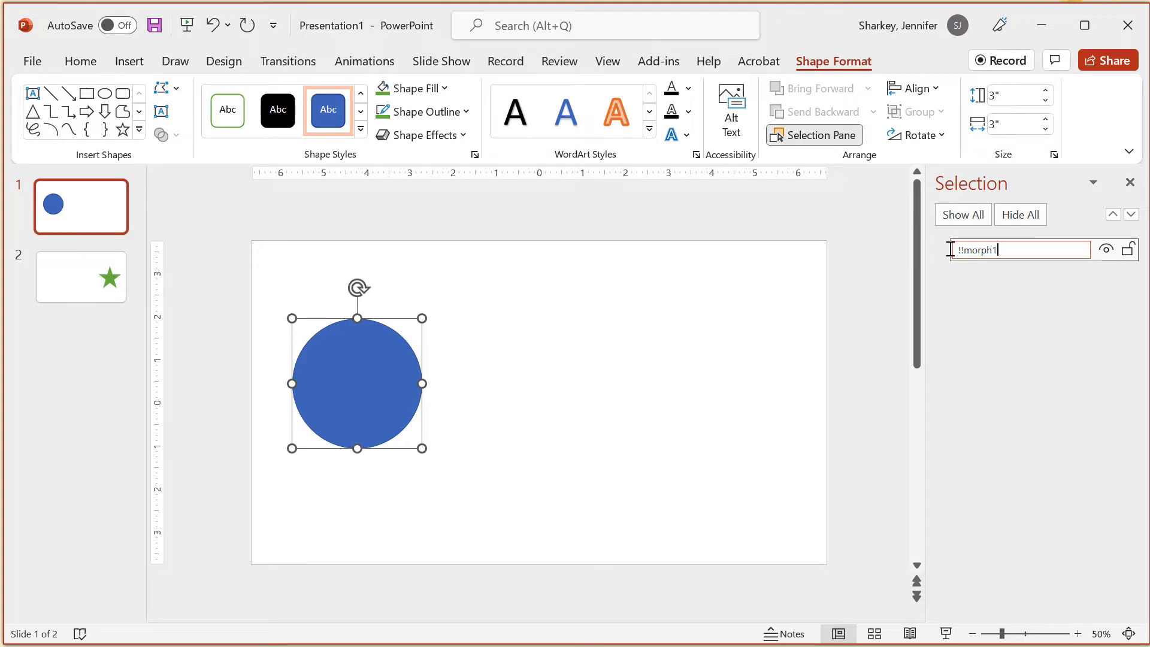
double_click(976, 249)
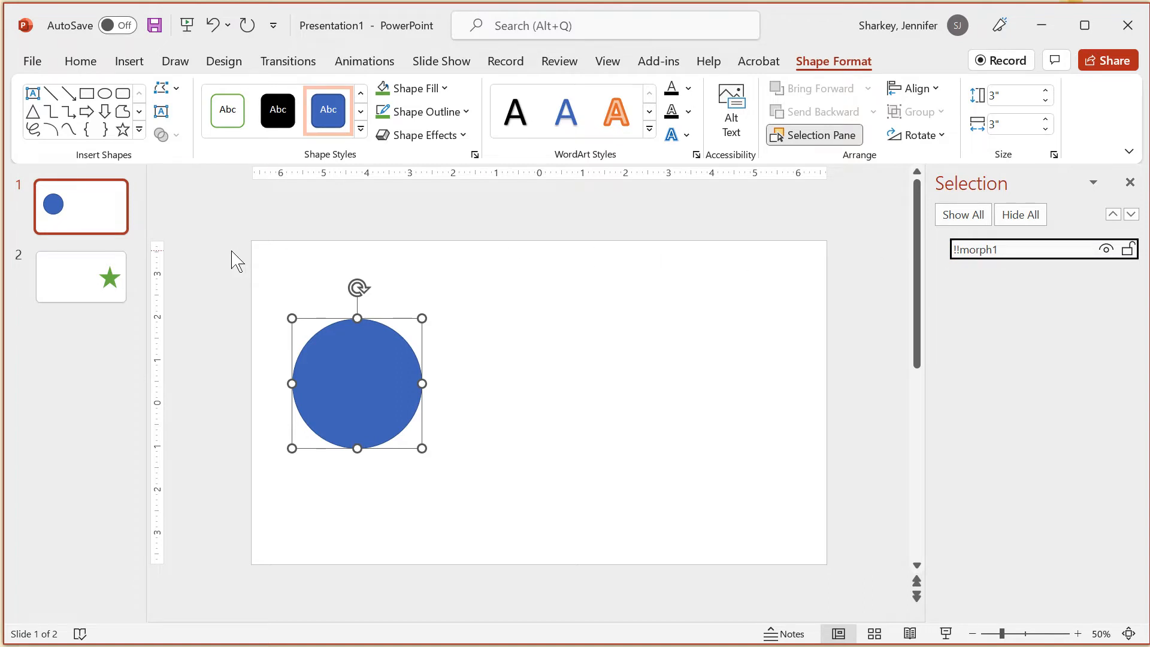
click(81, 277)
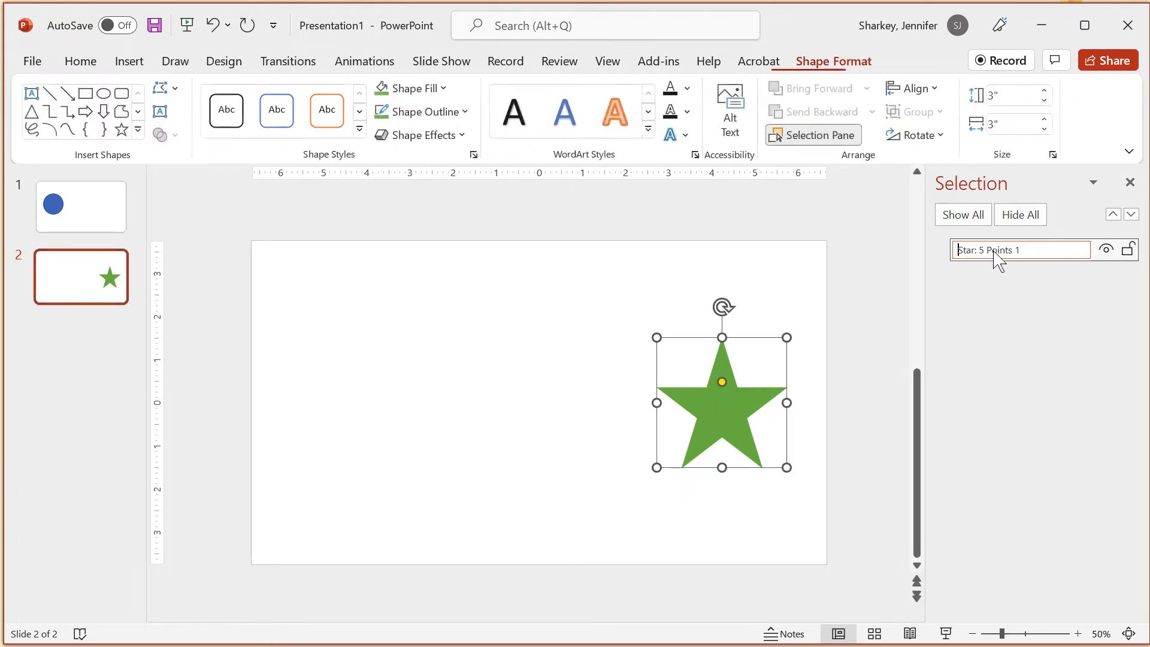
double_click(991, 251)
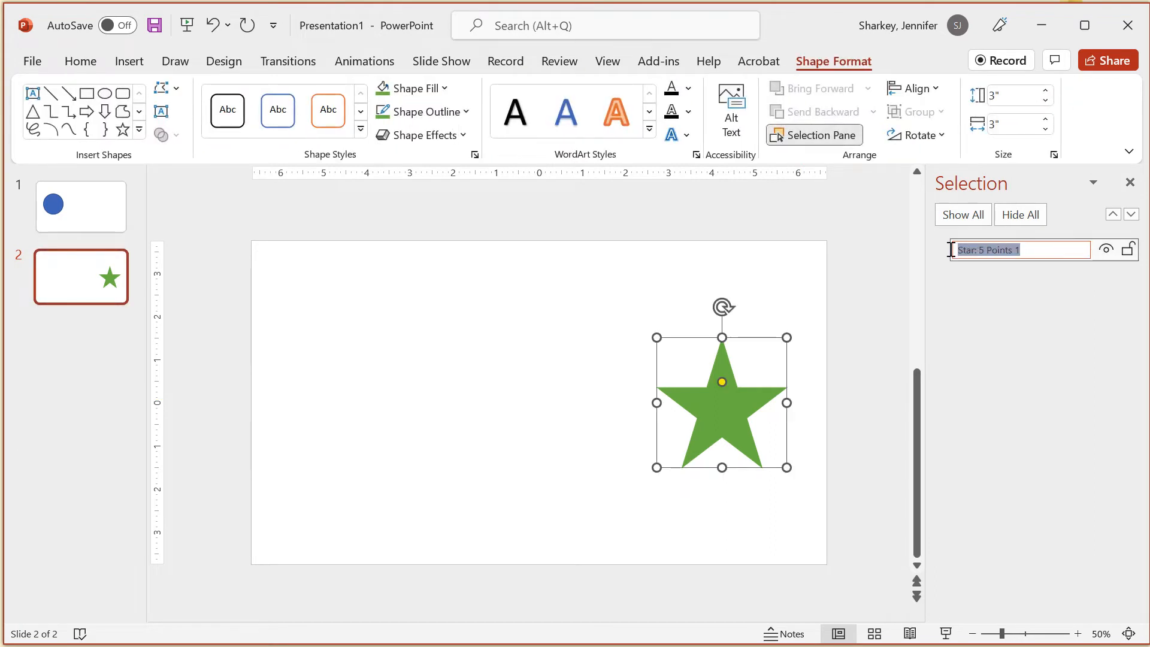
text(!!morph1)
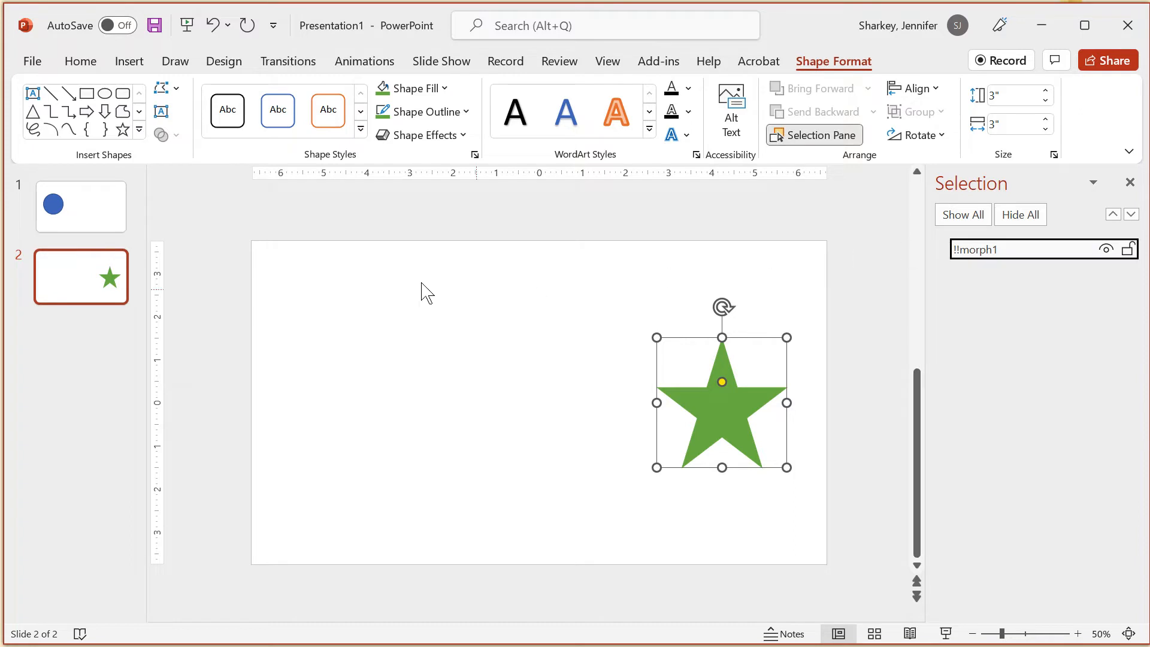
click(81, 61)
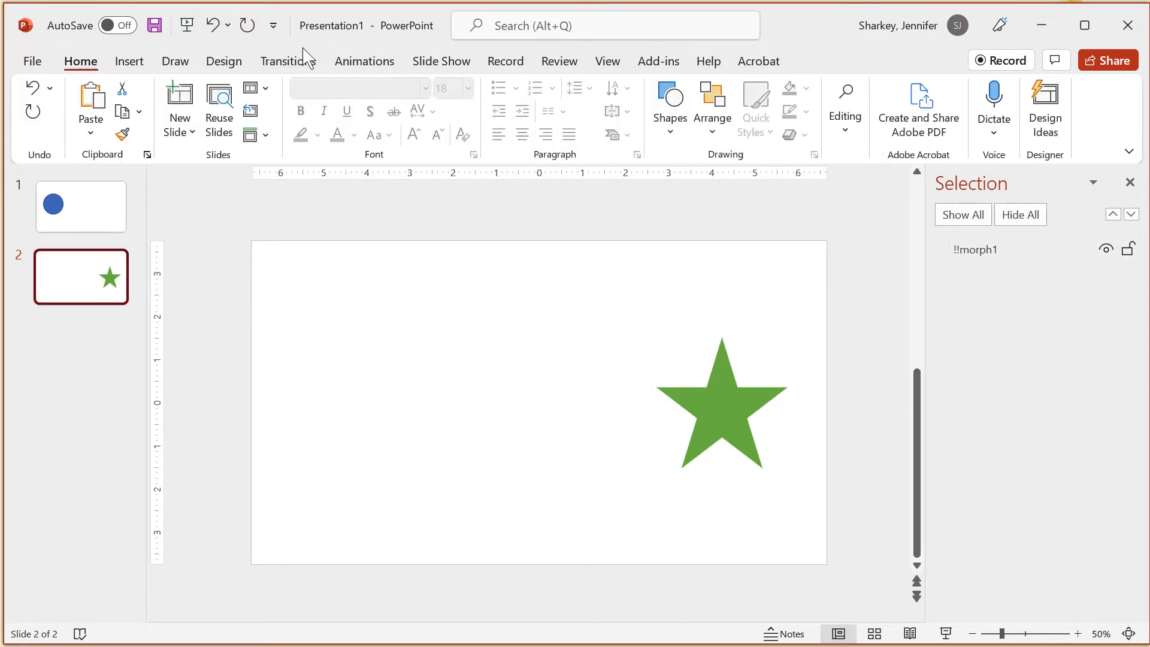
Apply Morph to the star slide and advance the show to watch the circle morph.
click(288, 61)
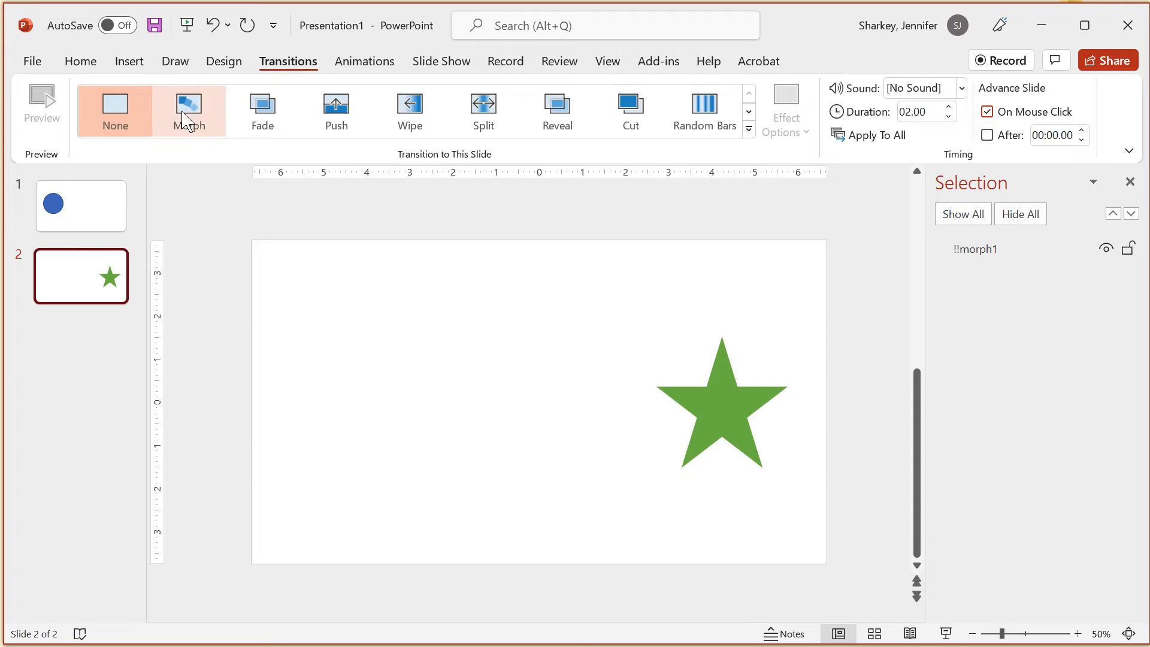
click(189, 110)
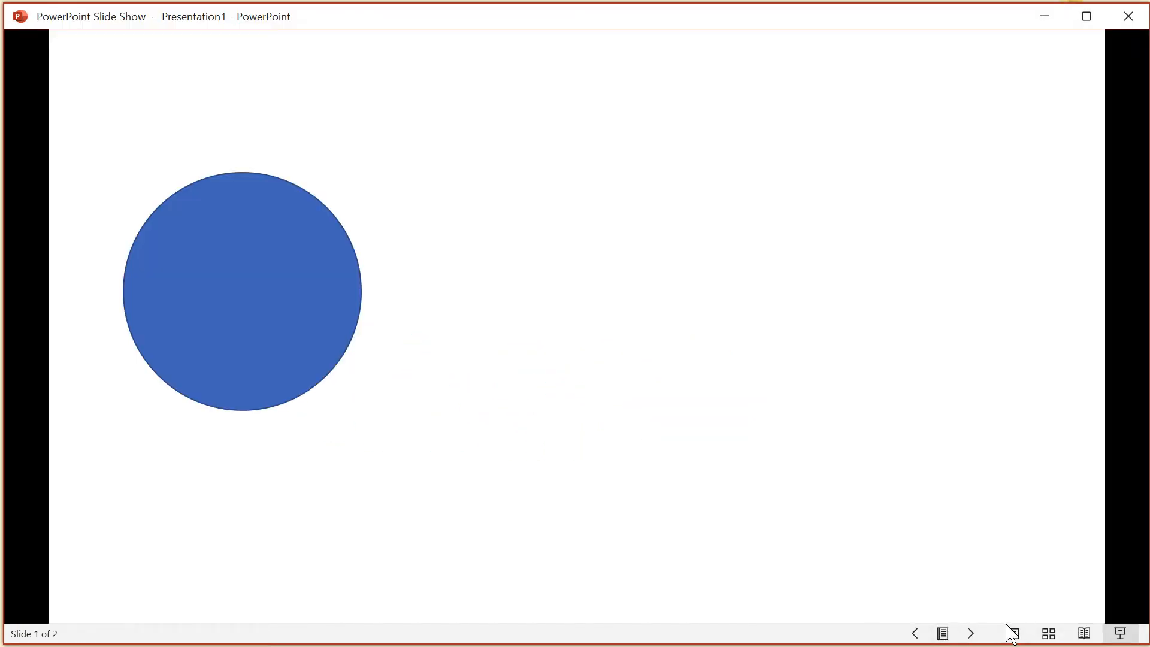
click(970, 633)
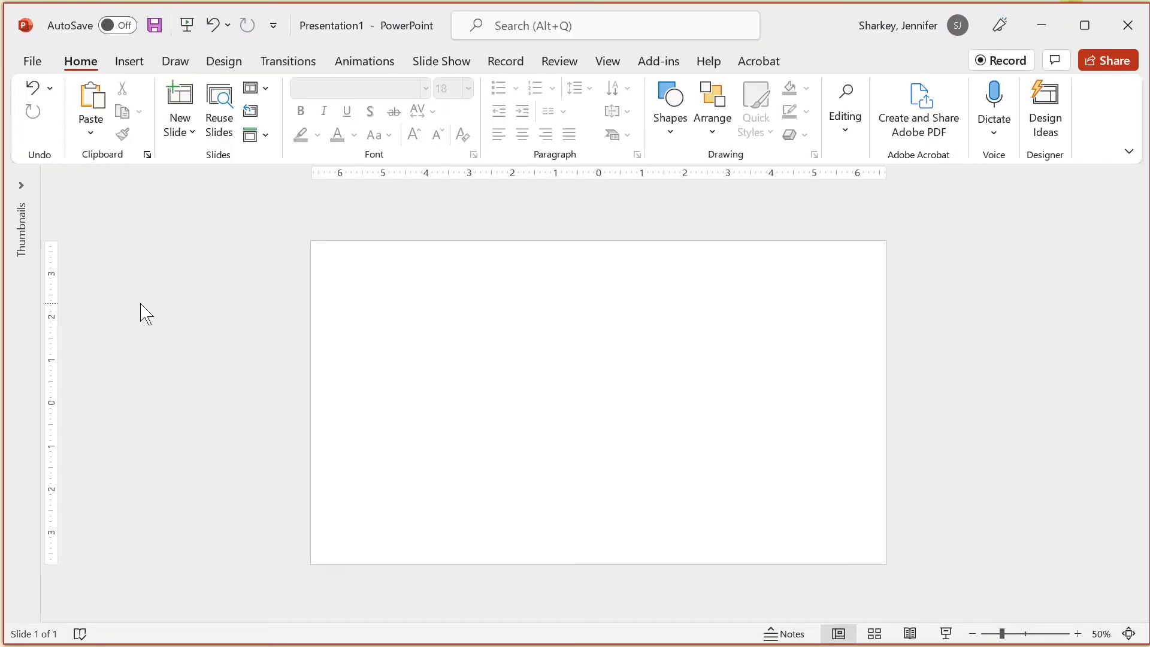
mouse_move(182, 267)
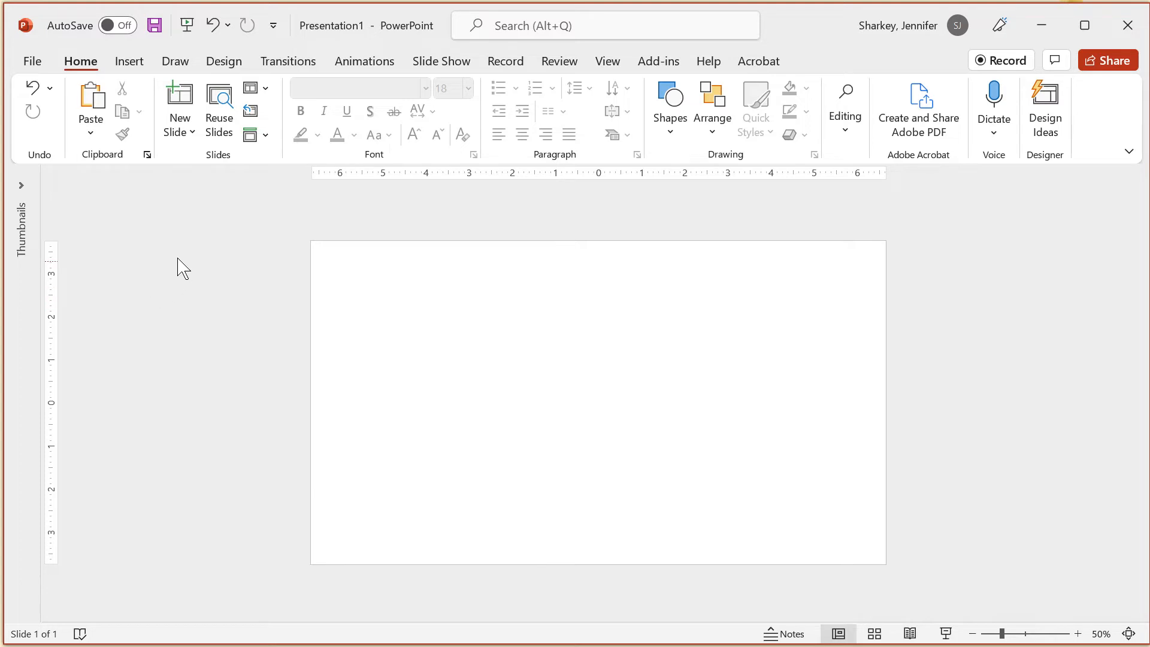
Search the stock 3D Models library for 'butterfly' and insert the orange monarch model.
click(129, 61)
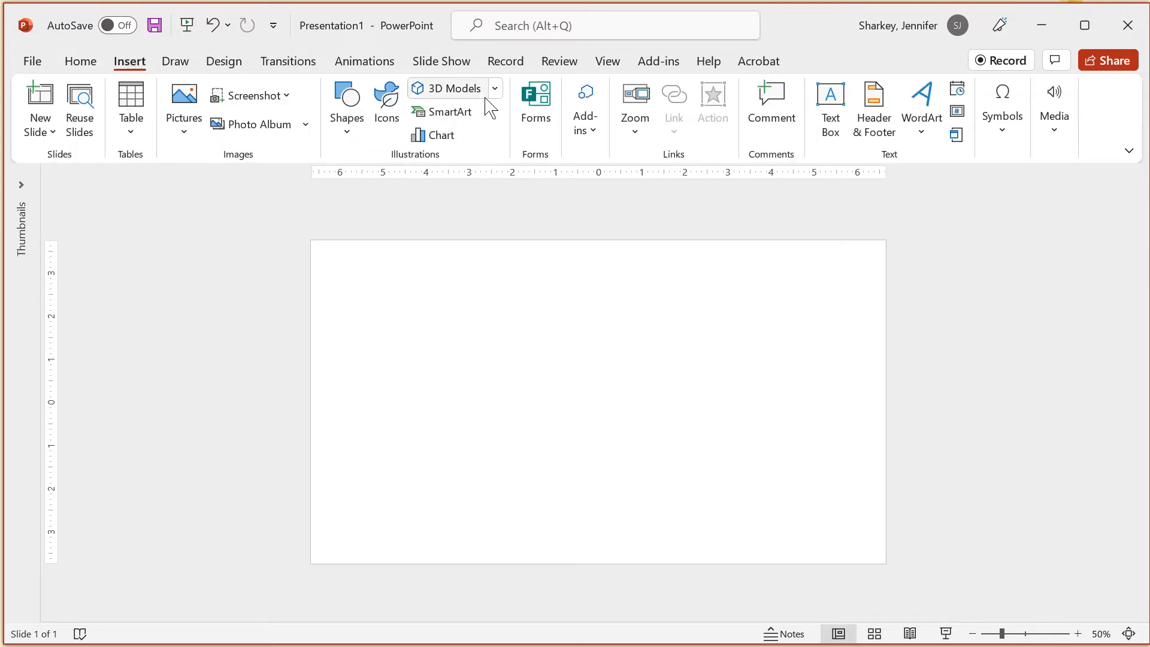
click(493, 88)
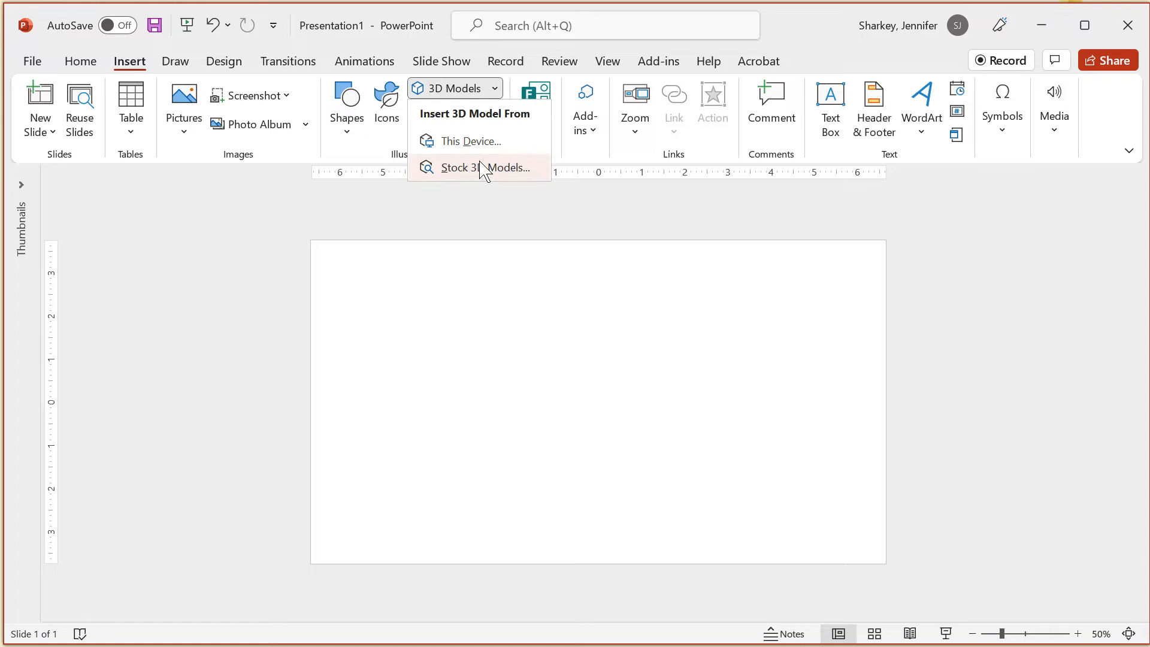
click(482, 167)
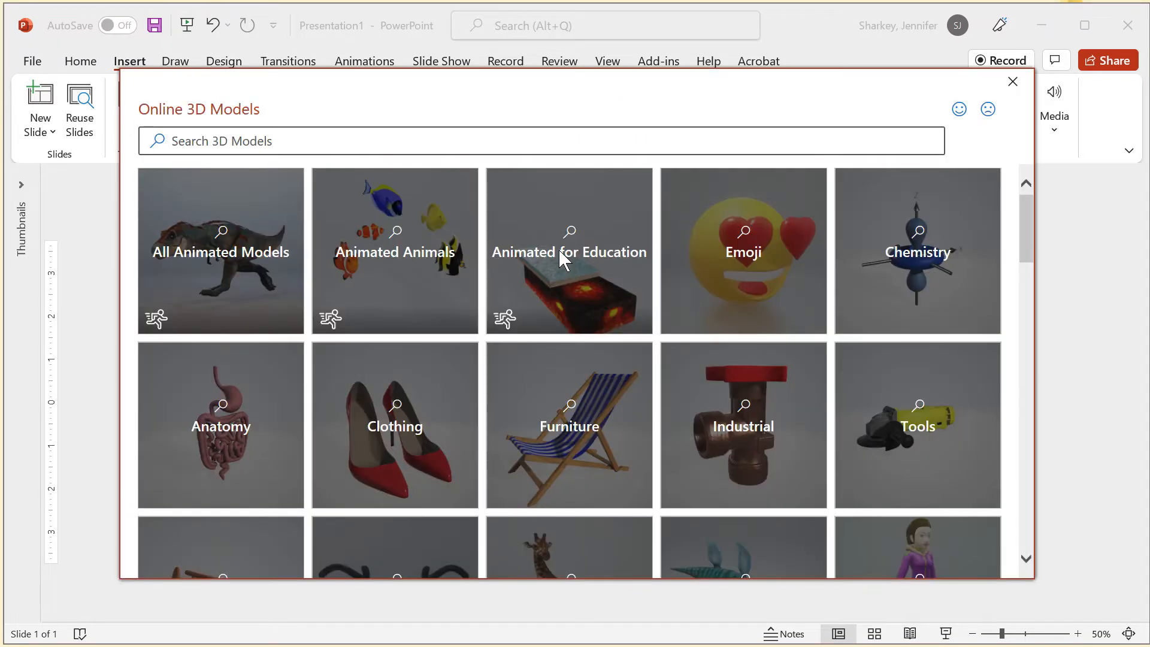
click(543, 141)
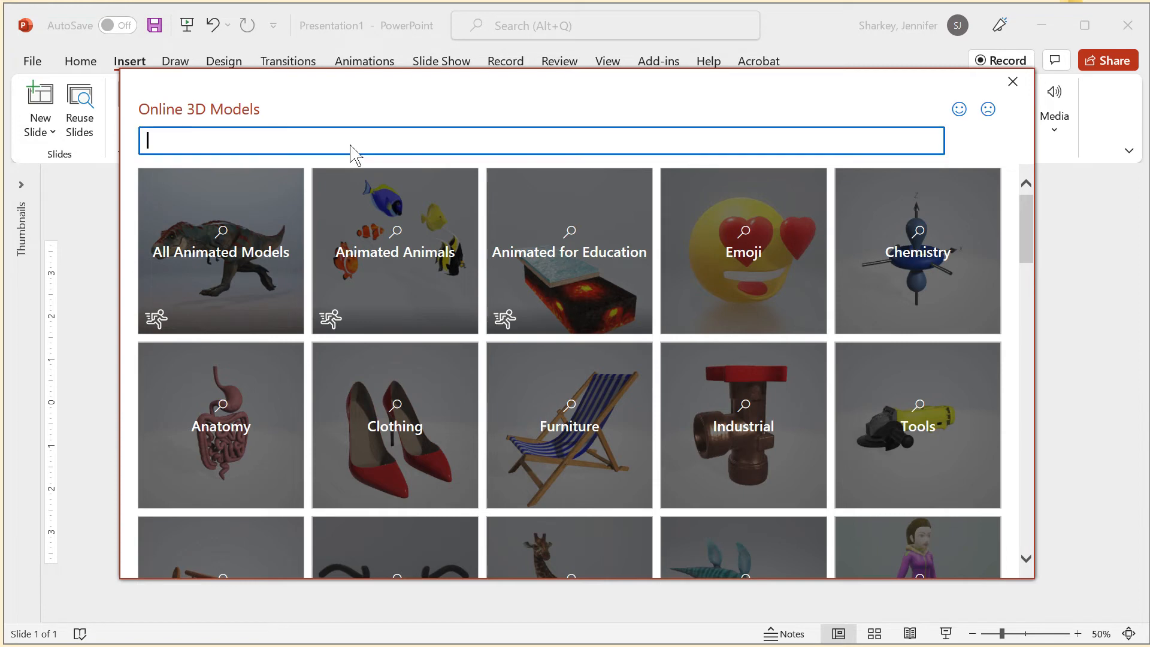
text(butterfly)
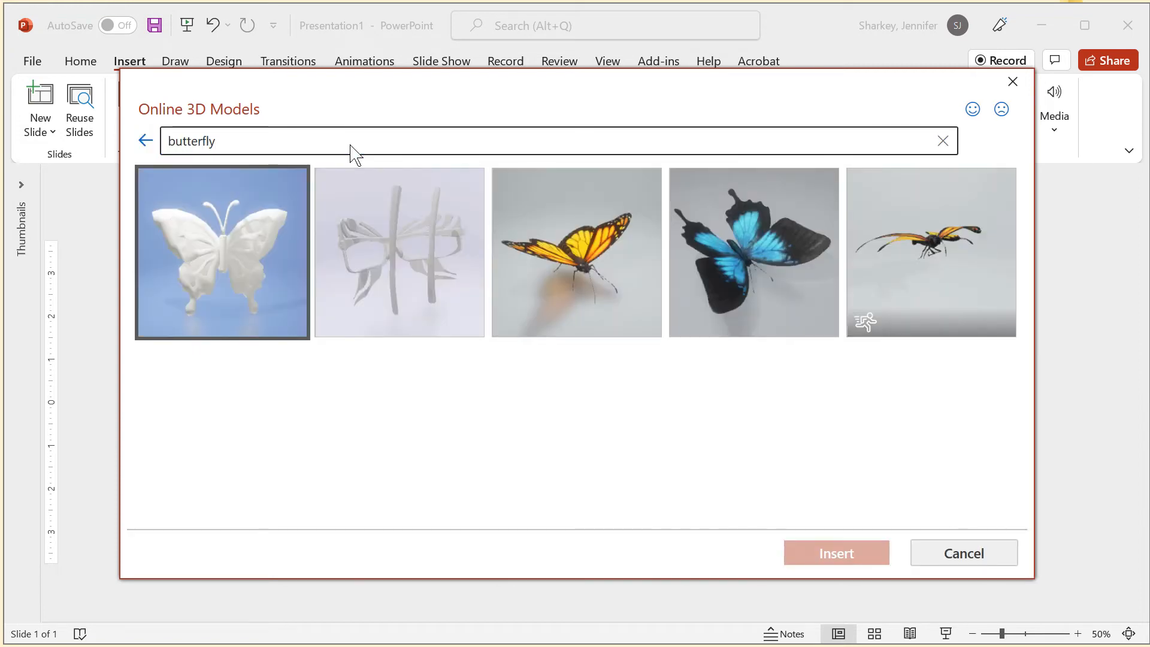
click(836, 552)
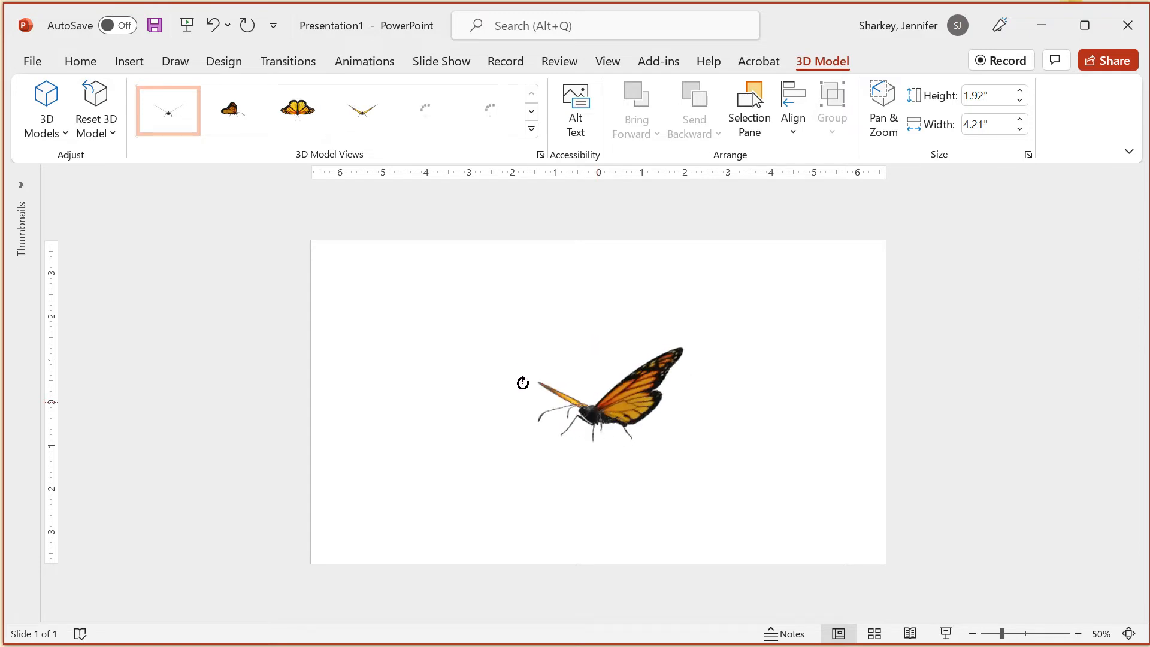
Rotate the butterfly forward and add a Turntable animation spinning around View Center.
drag(522, 382, 653, 450)
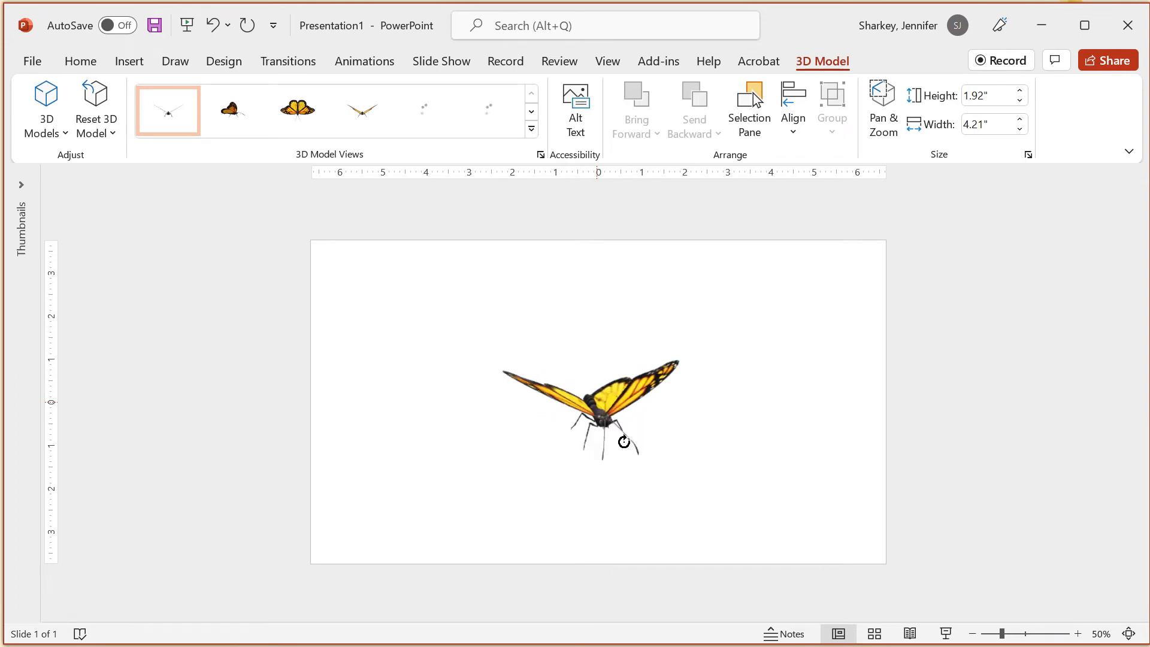
click(364, 61)
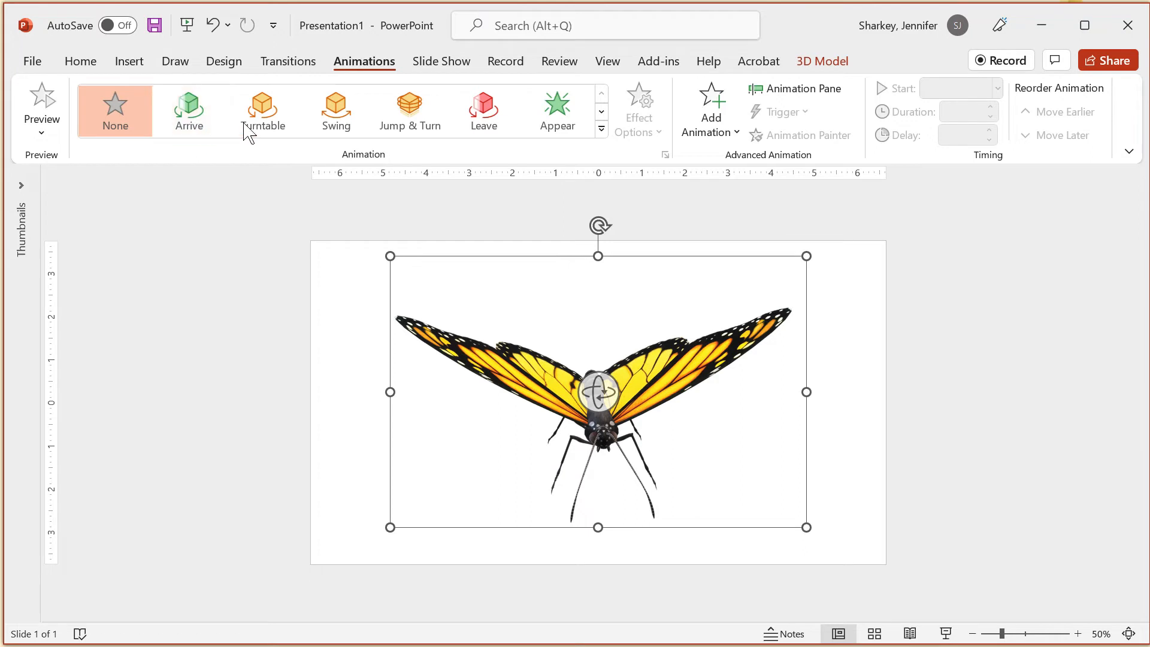
mouse_move(483, 110)
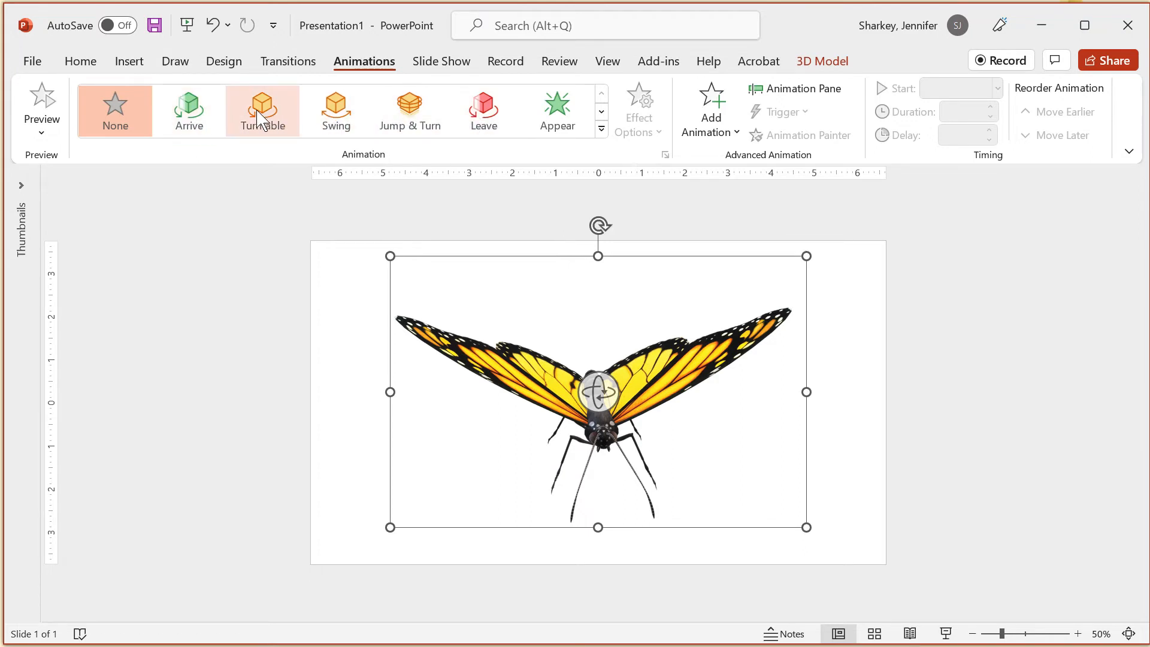
click(261, 111)
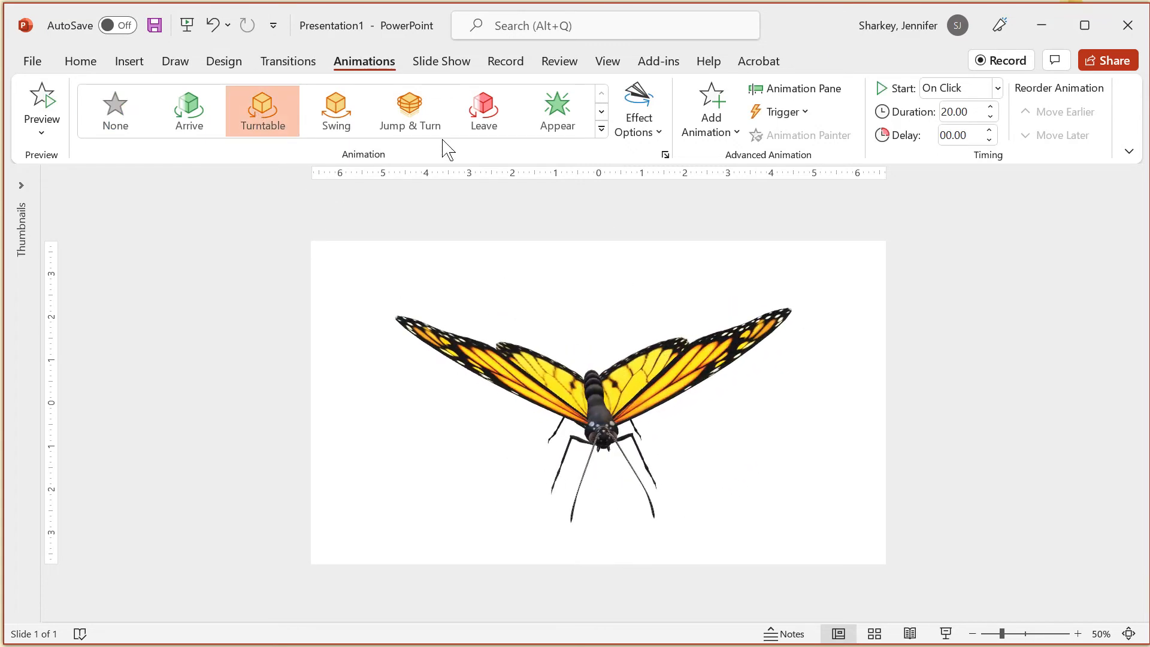
click(637, 111)
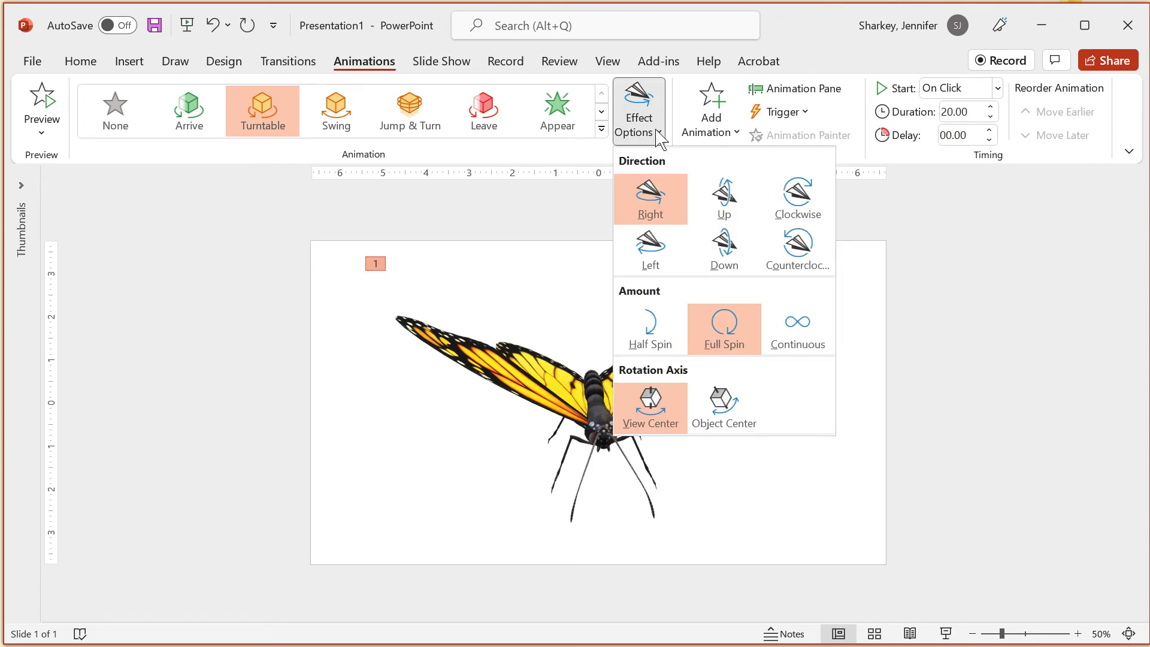
mouse_move(725, 198)
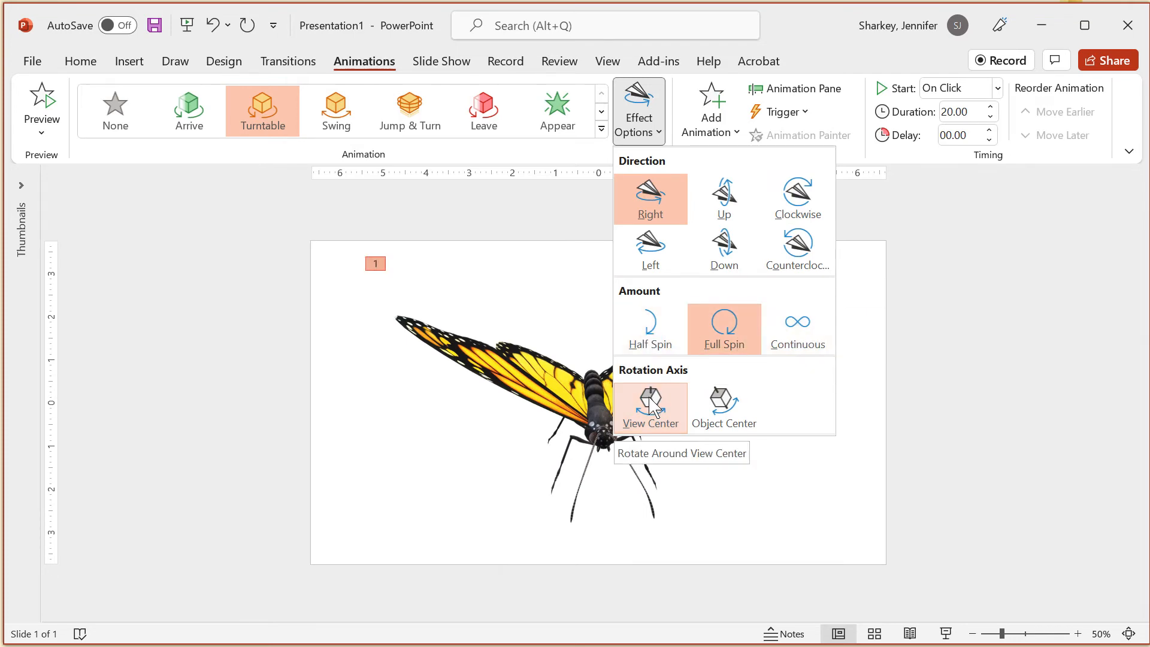
click(650, 408)
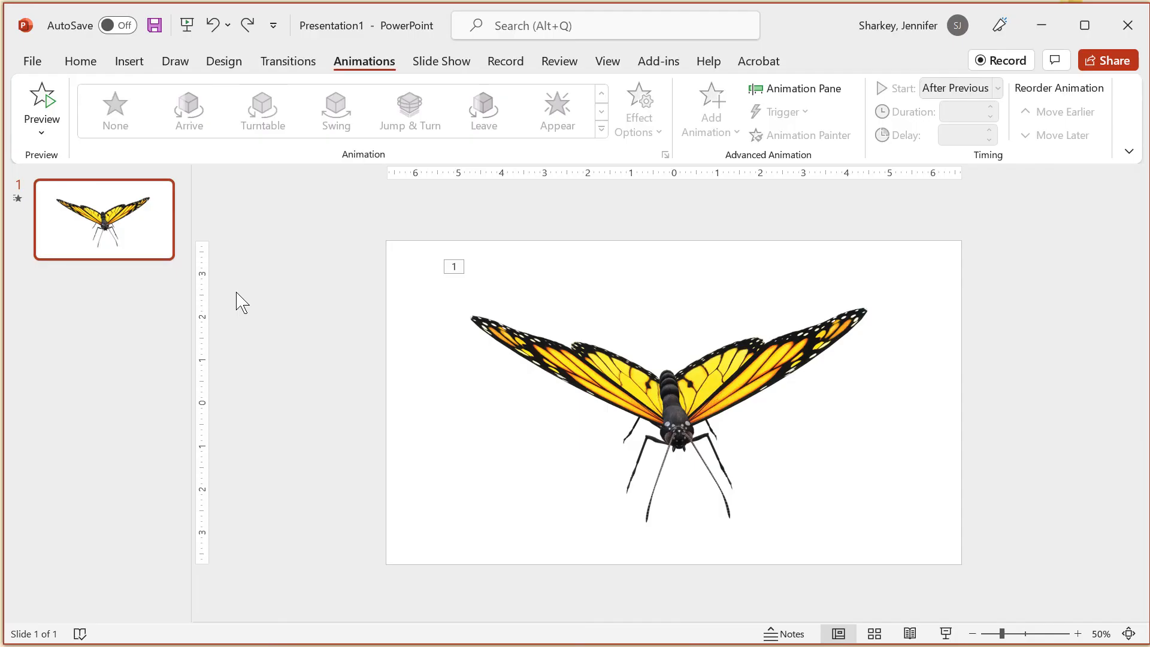
Duplicate the butterfly slide, then switch slide 1's model to the top-down 3D view.
right_click(104, 220)
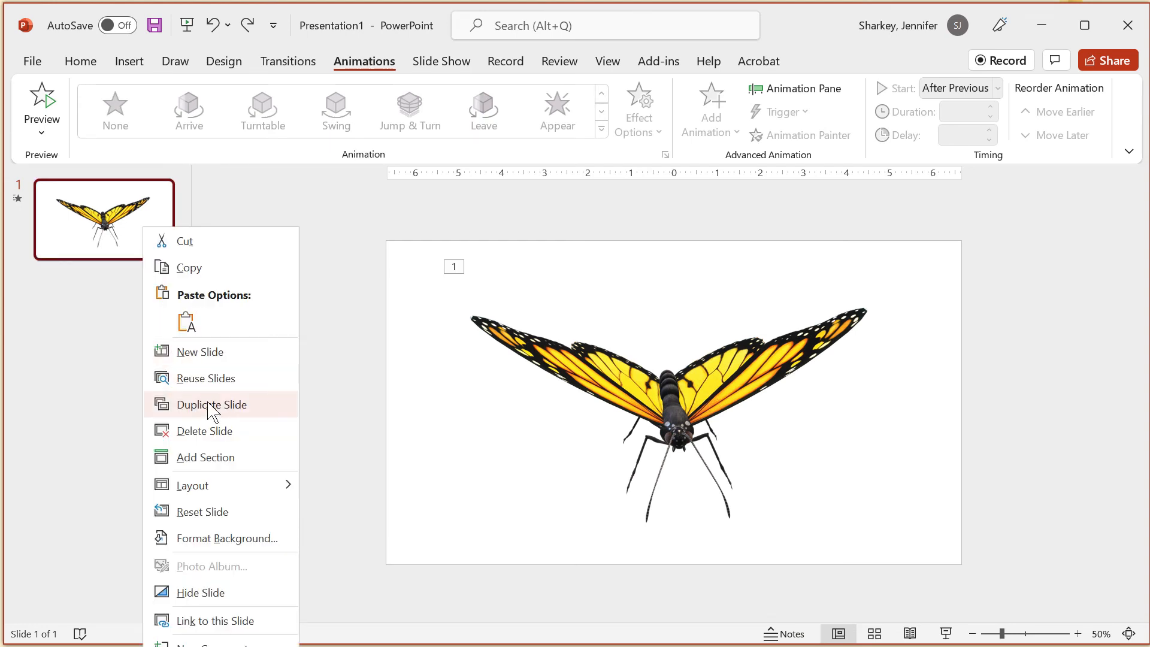
click(212, 404)
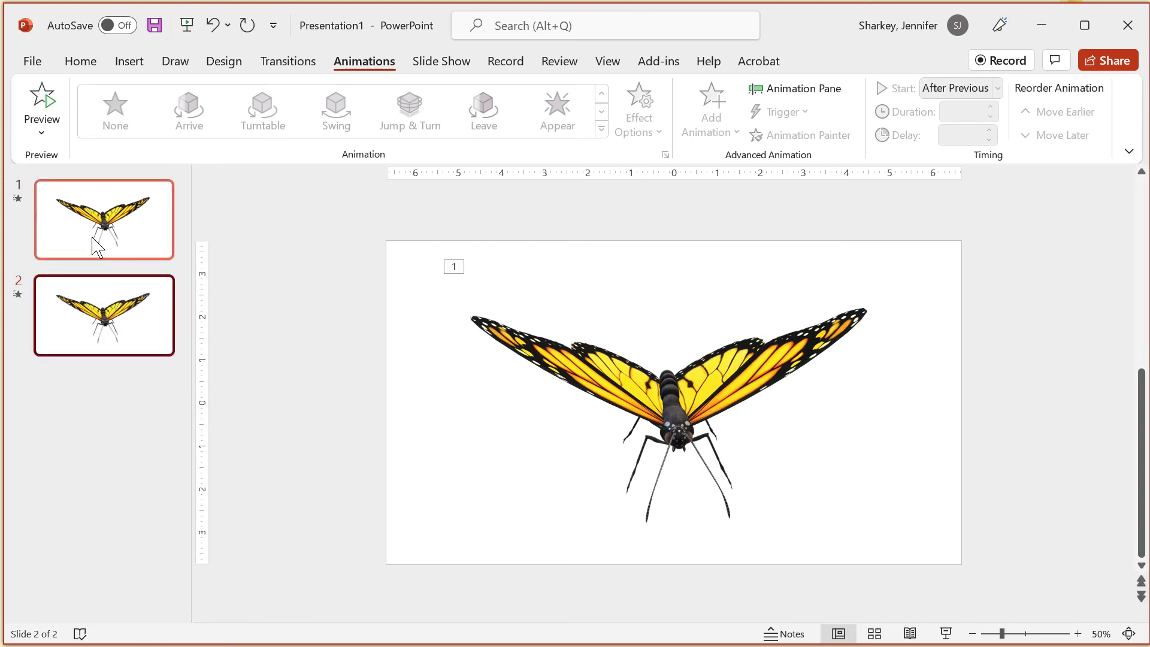
click(104, 220)
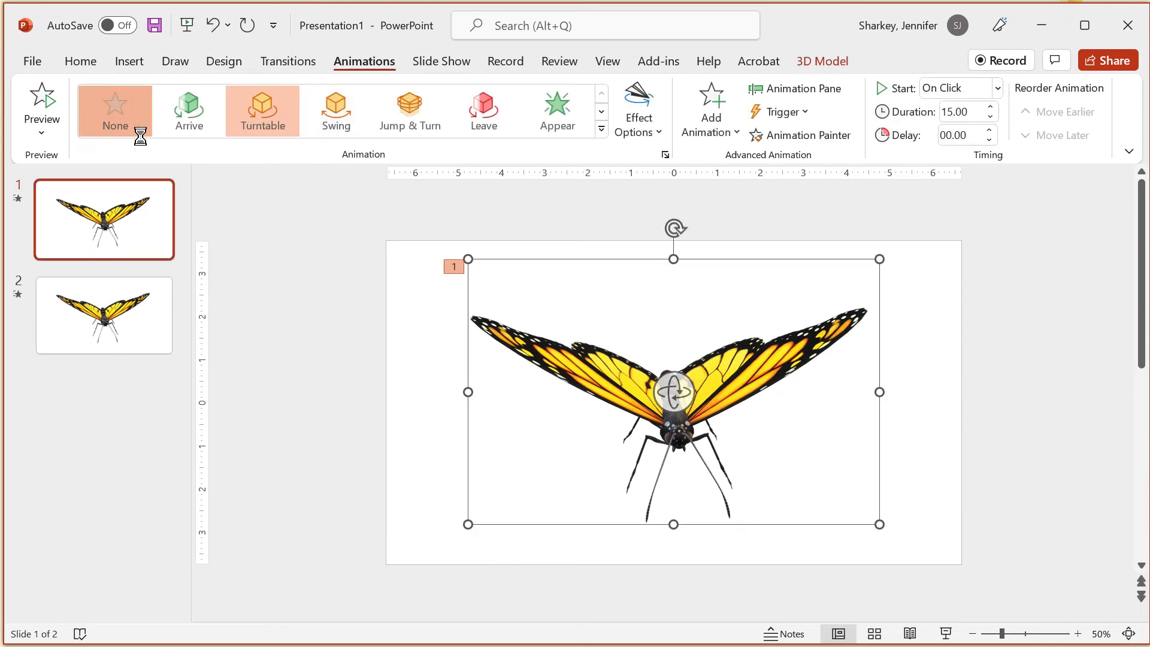
click(822, 61)
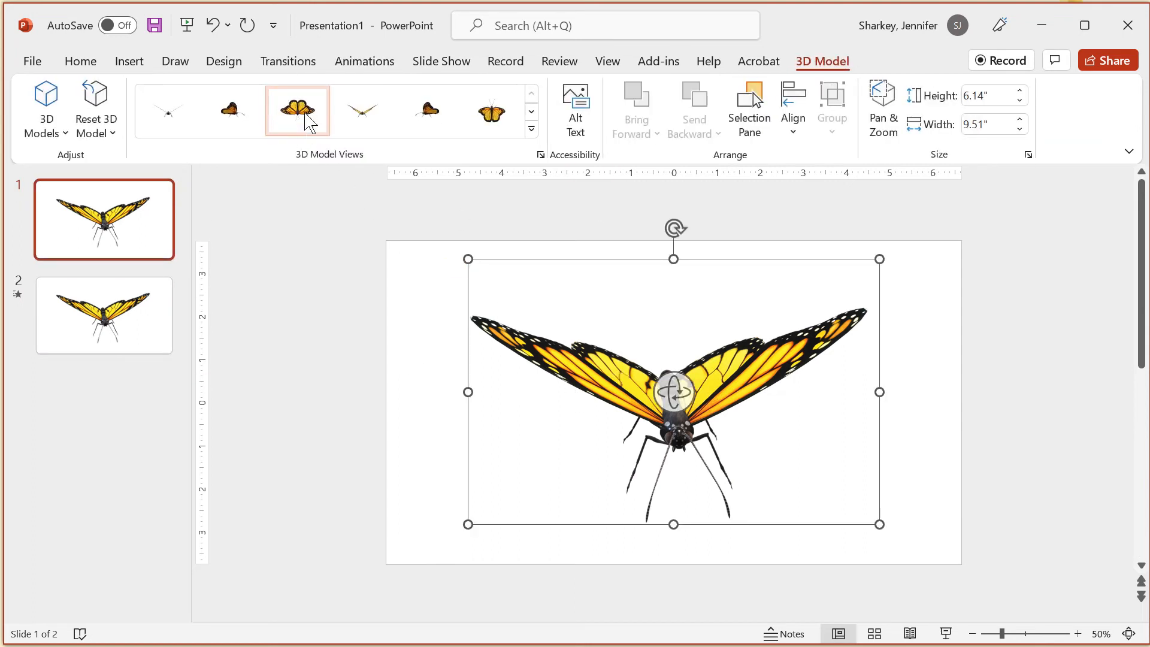
click(297, 111)
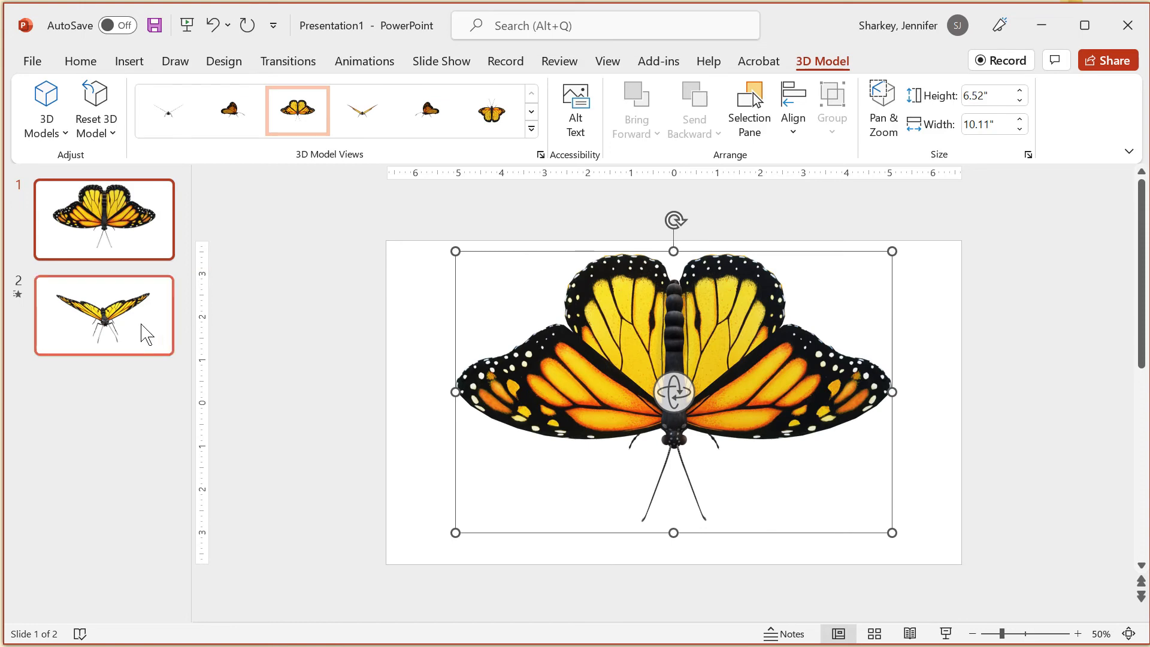